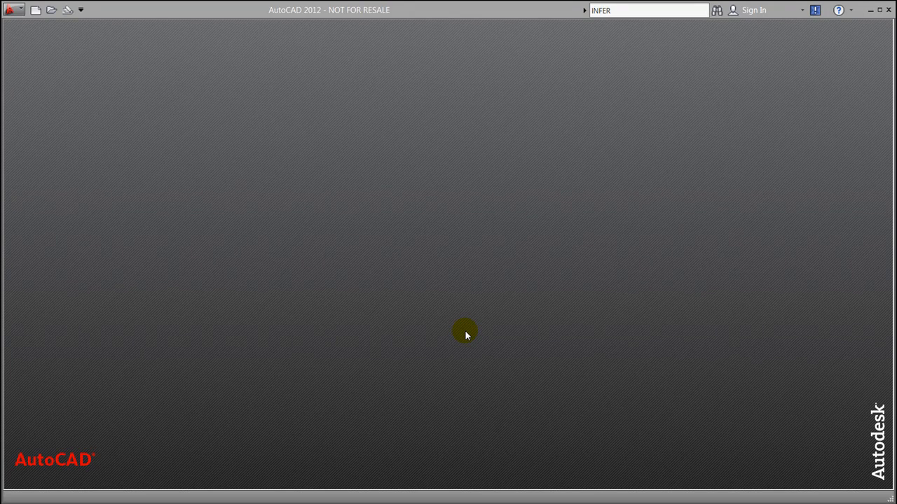
Create a new drawing from the acad.dwt template via the application menu
click(9, 10)
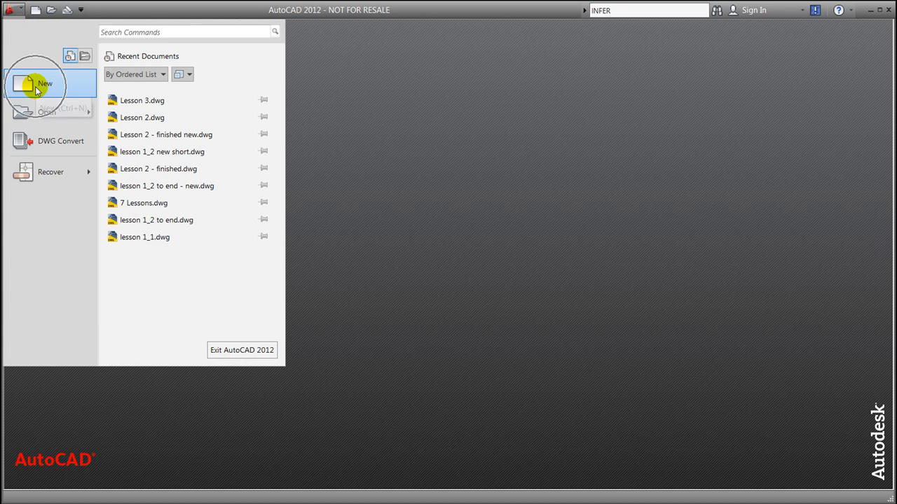
click(44, 84)
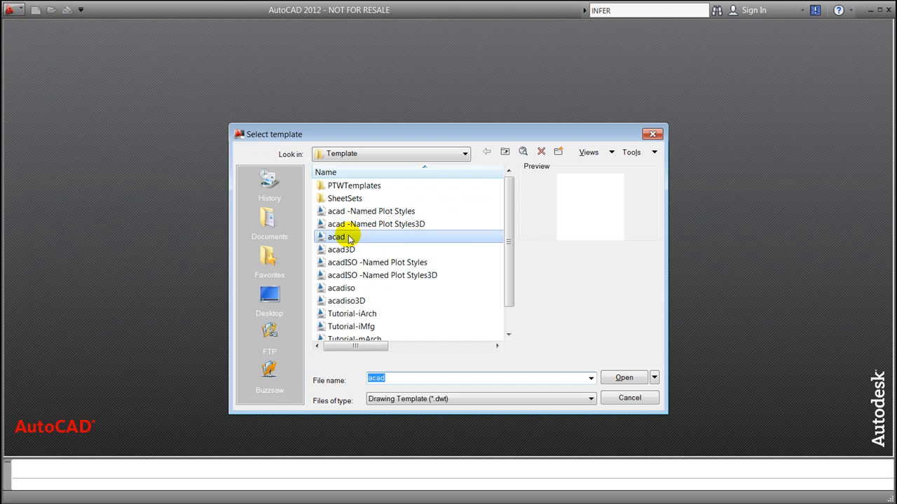
mouse_move(340, 237)
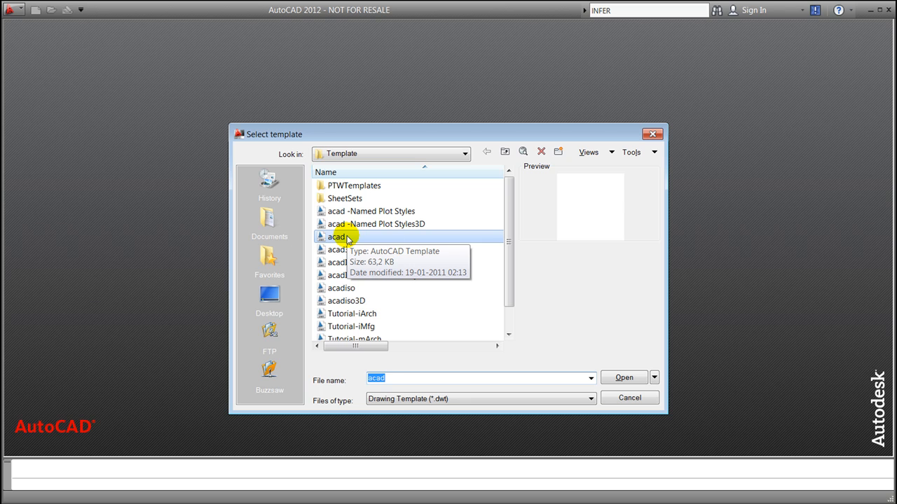
click(622, 378)
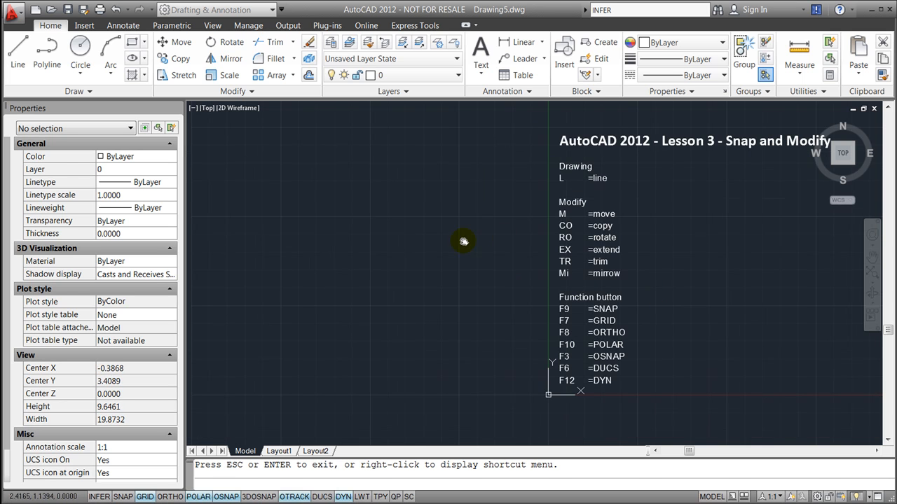
Exit pan mode and draw a long line with a connected zigzag near the top
right_click(463, 241)
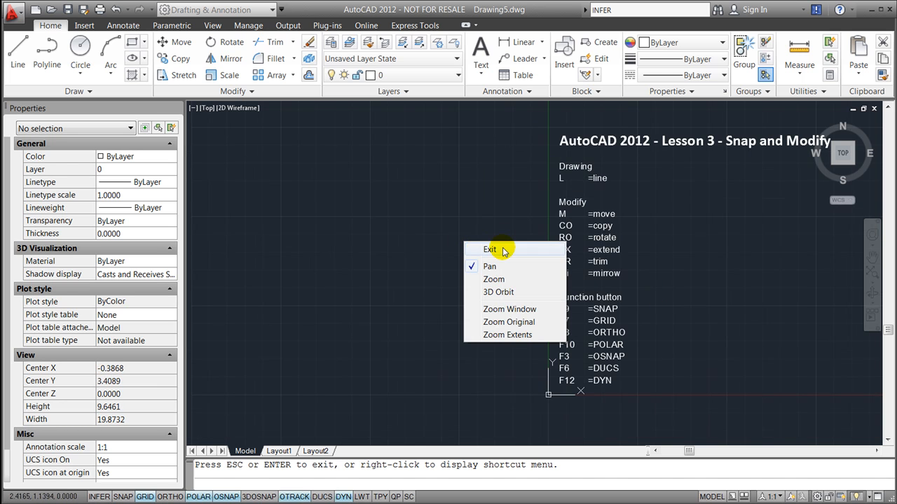
click(489, 250)
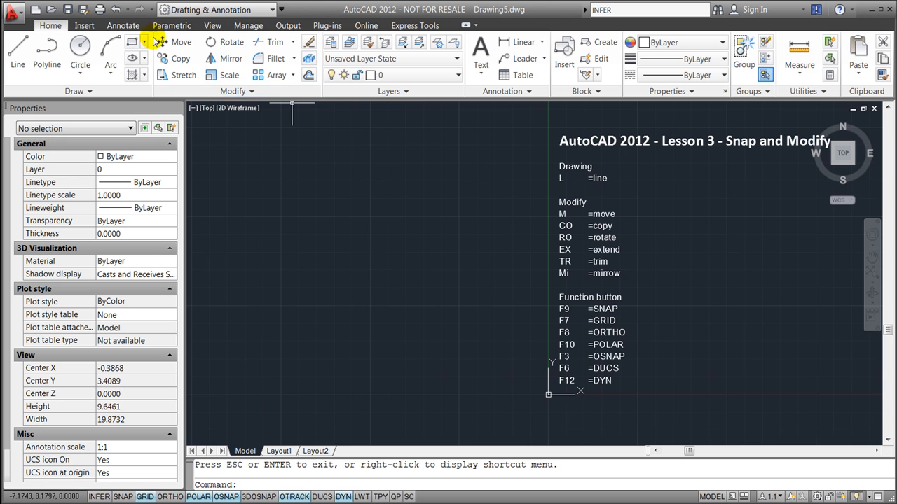
mouse_move(297, 434)
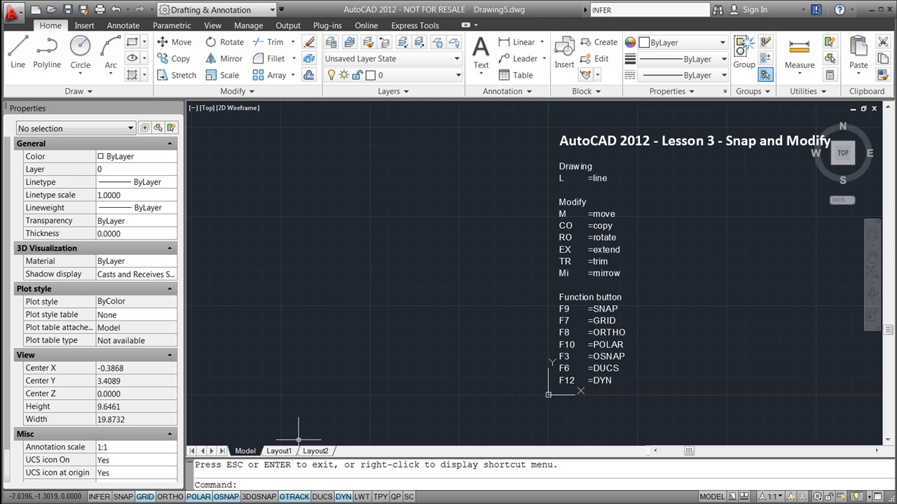
mouse_move(592, 196)
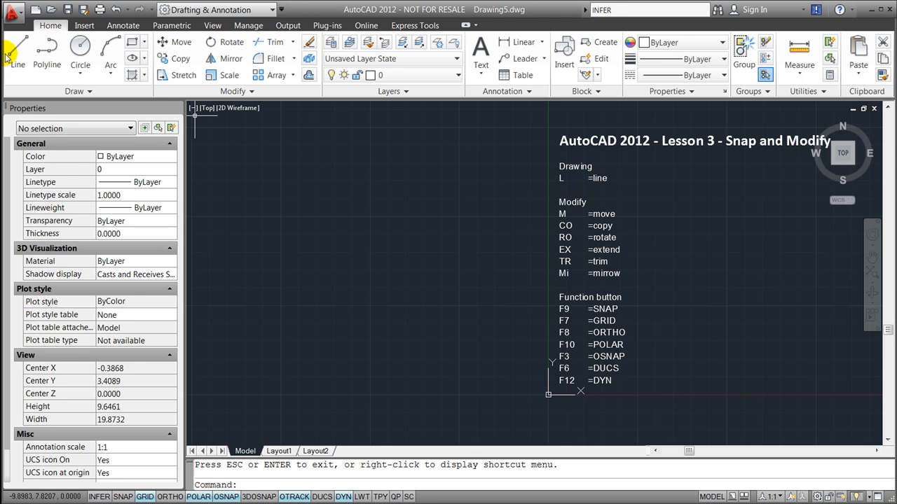
click(17, 53)
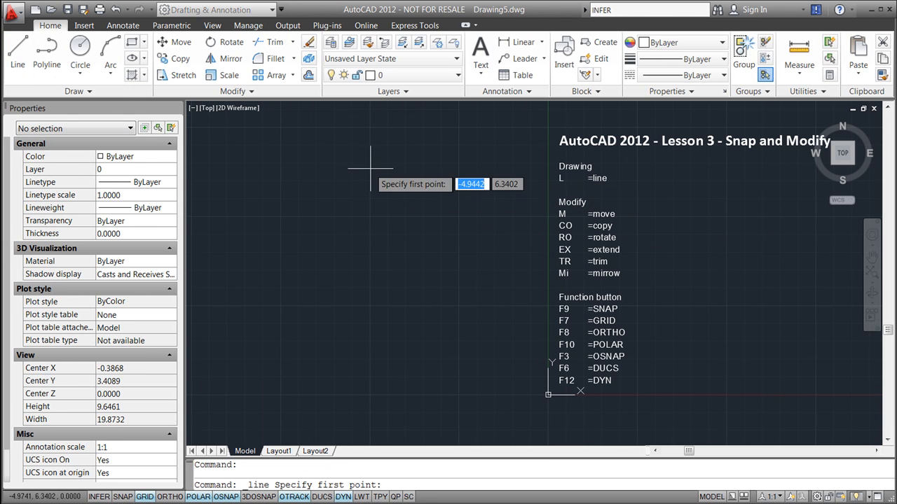
click(370, 168)
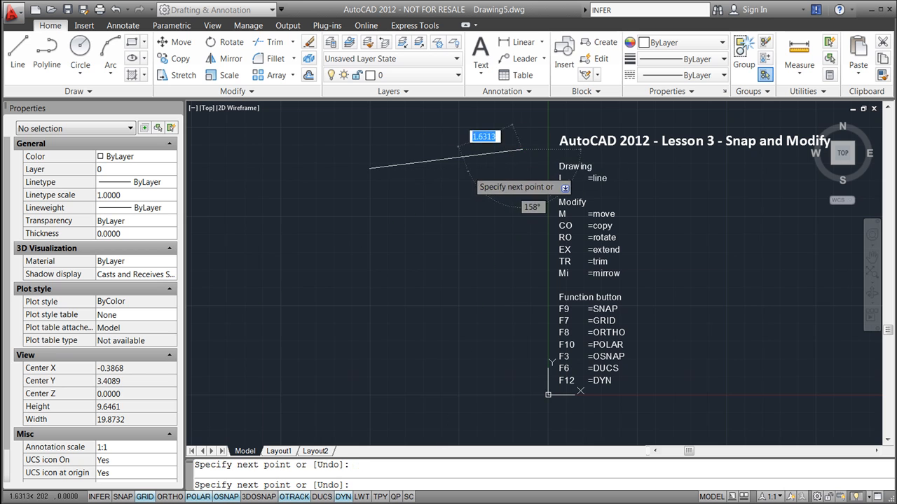
key(Escape)
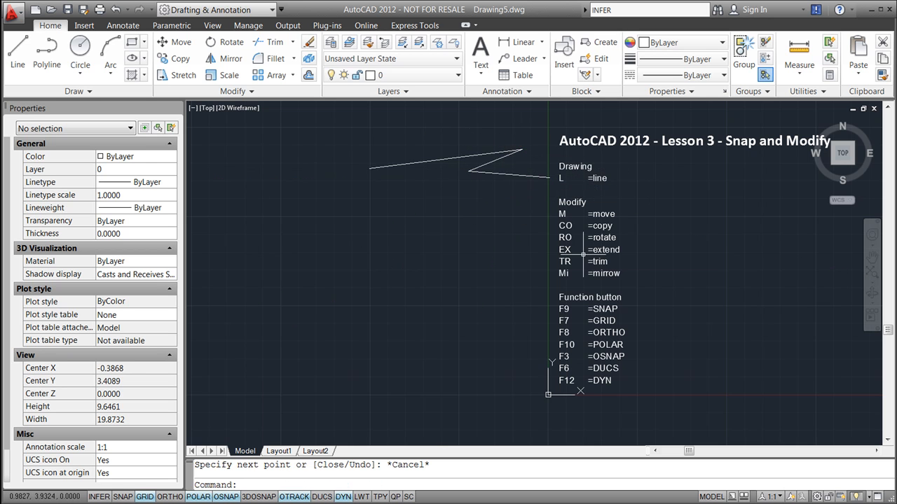
mouse_move(578, 216)
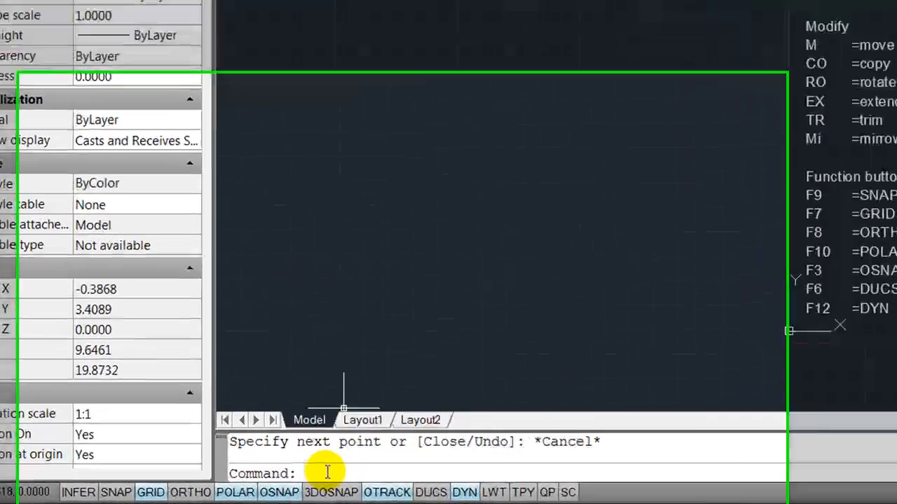
Move the long line (M) down and right so it crosses the zigzag's end
text(M)
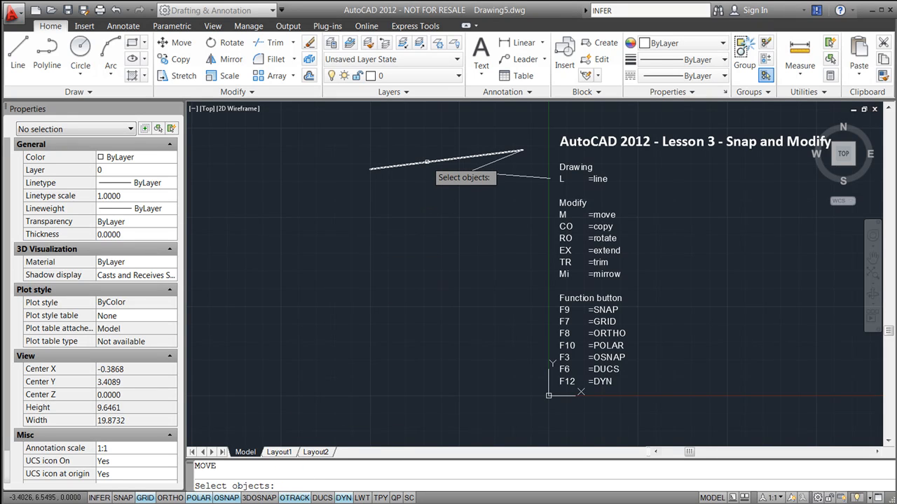
click(427, 162)
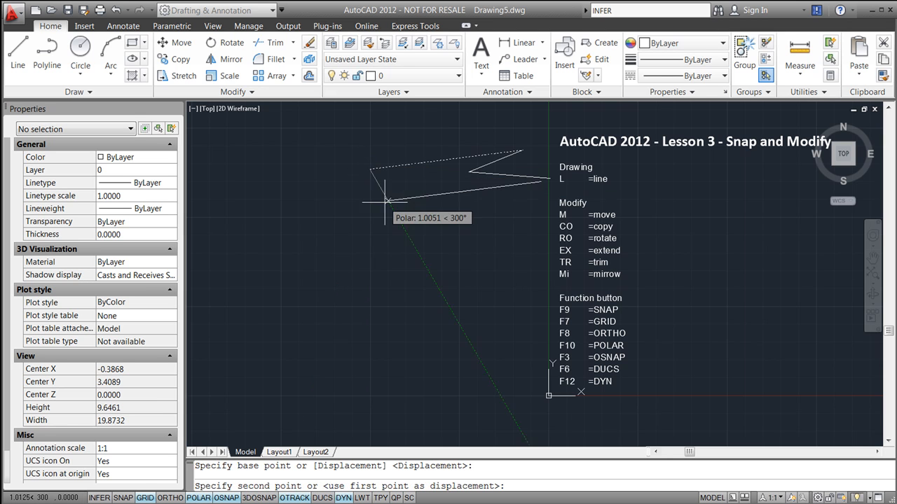
mouse_move(359, 187)
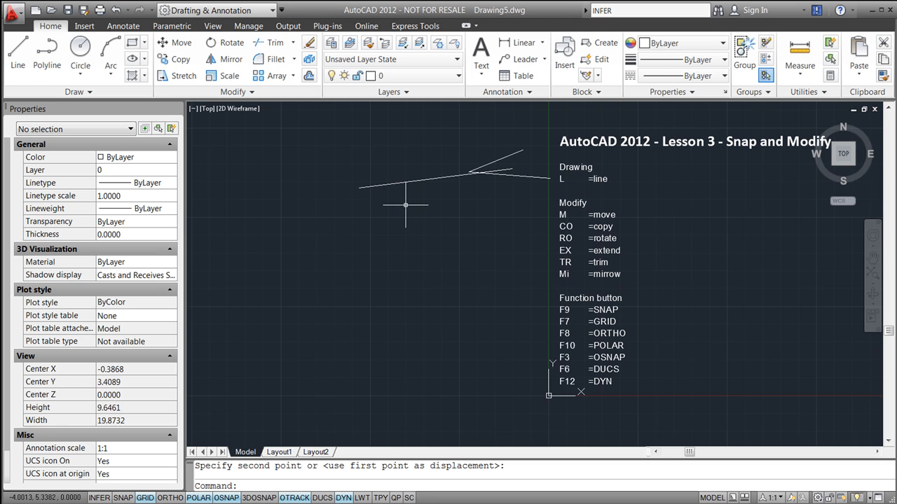
mouse_move(423, 230)
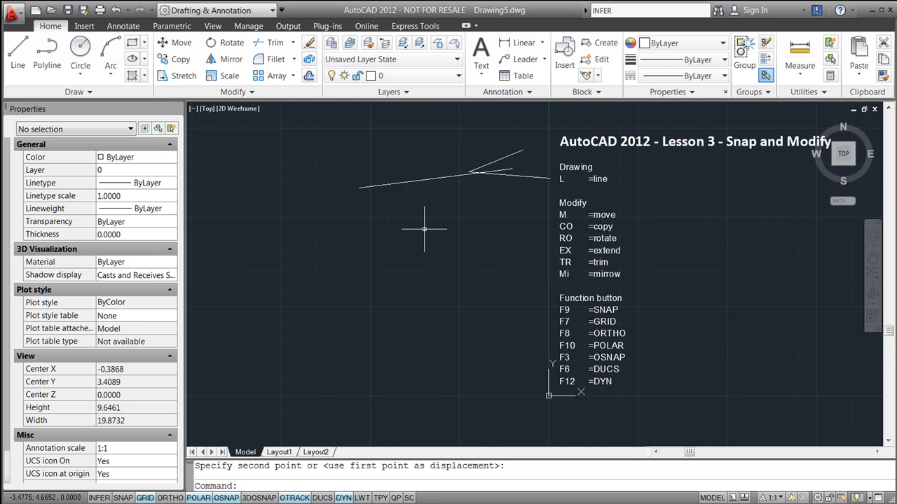
key(Escape)
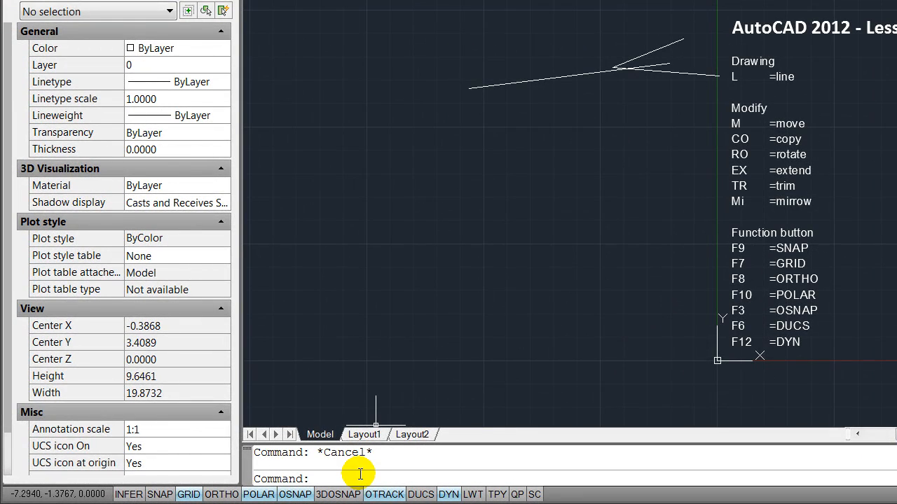
mouse_move(449, 494)
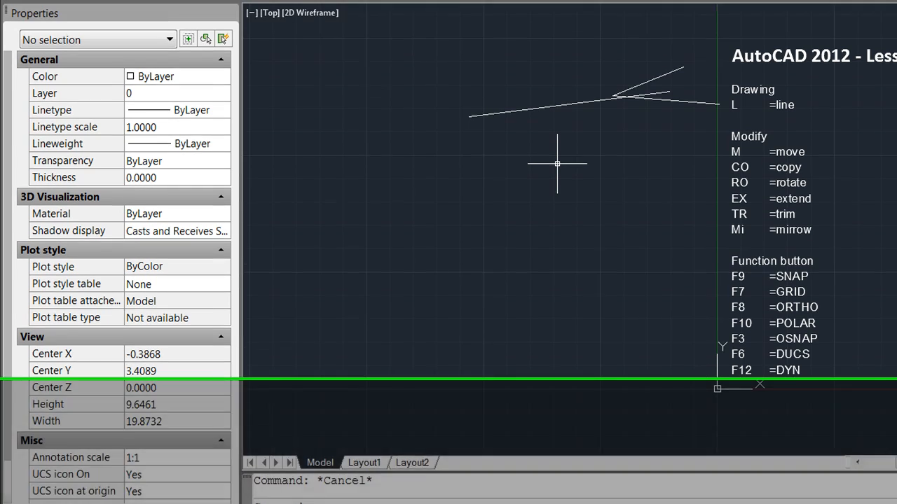
Copy the long line (CO) into several parallel copies stacked beneath it
text(CO)
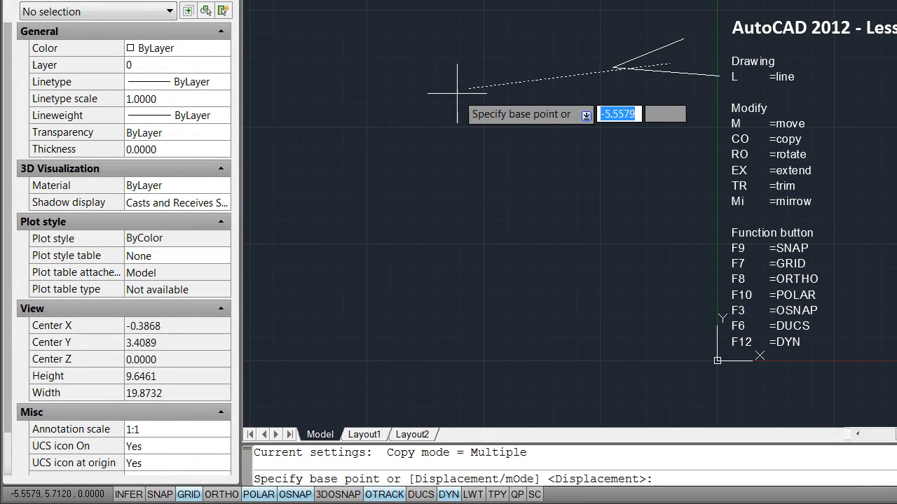
click(462, 115)
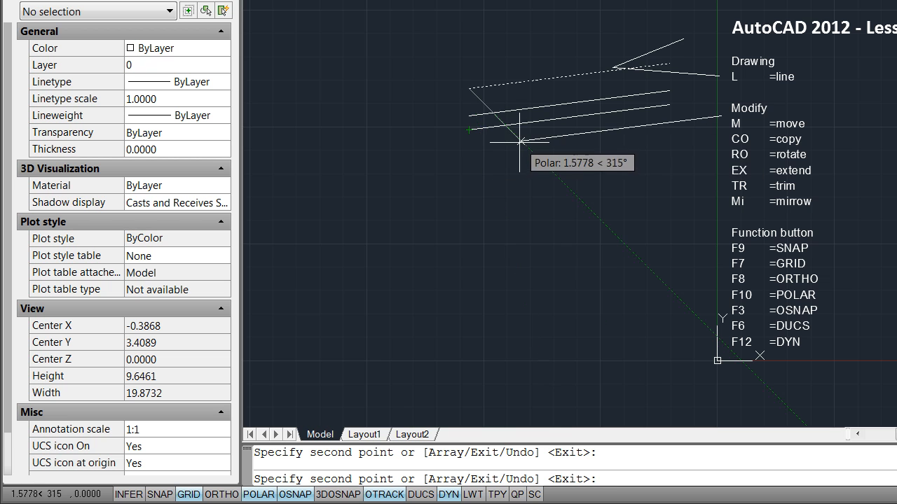
mouse_move(519, 155)
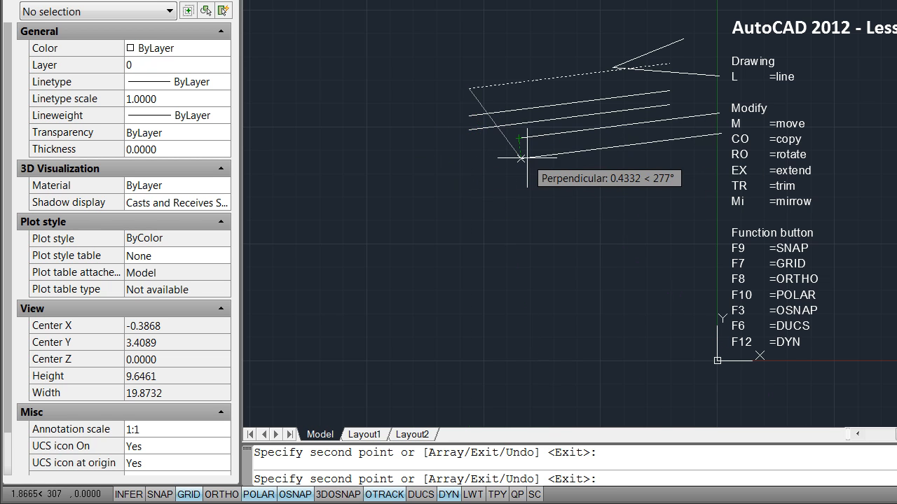
mouse_move(521, 161)
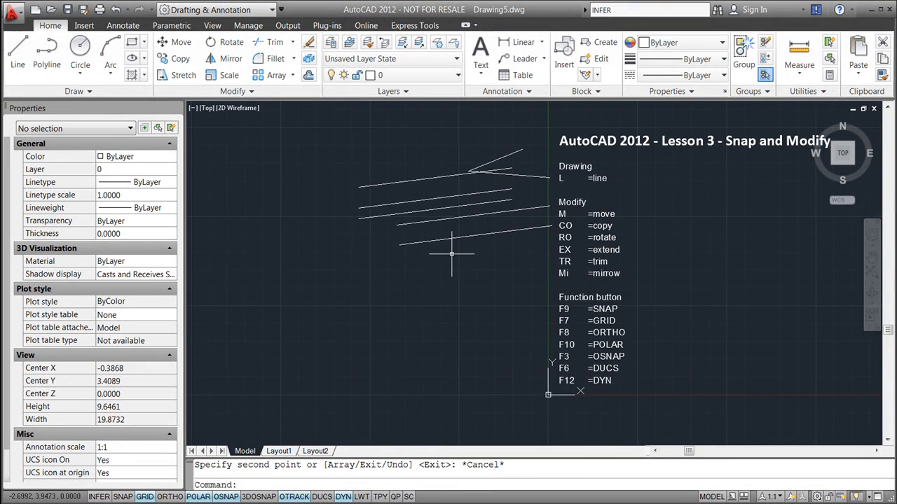
mouse_move(503, 244)
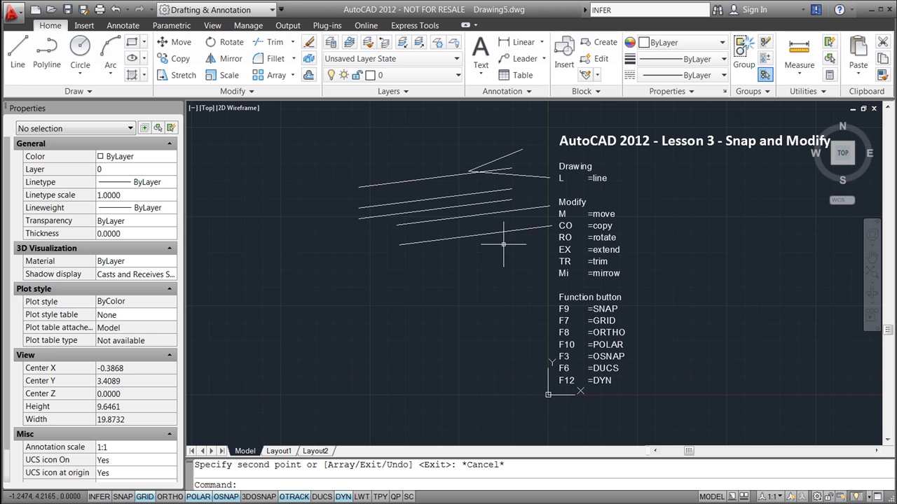
mouse_move(437, 257)
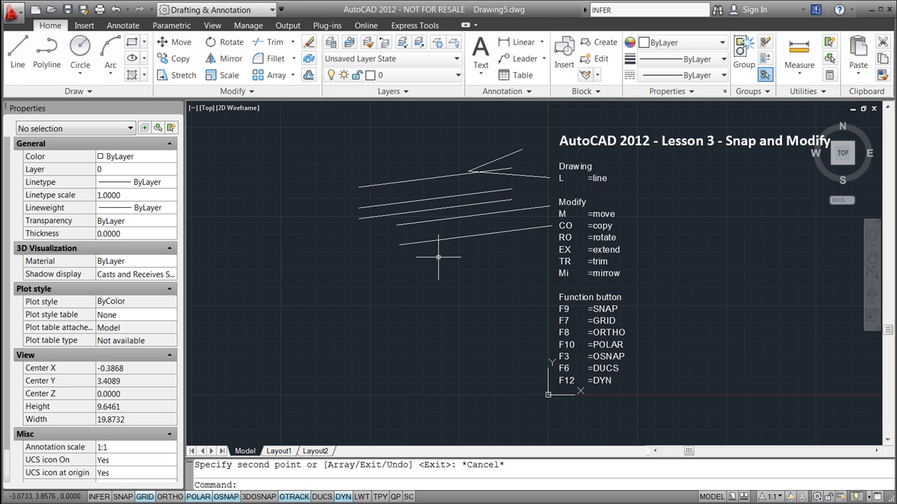
Rotate one copied line (RO) so it runs steeply across the parallel lines
text(ro)
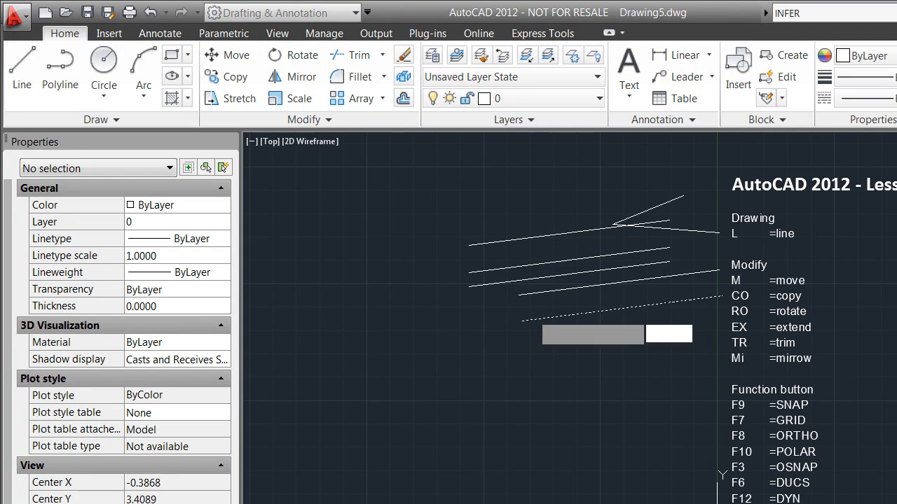
mouse_move(522, 320)
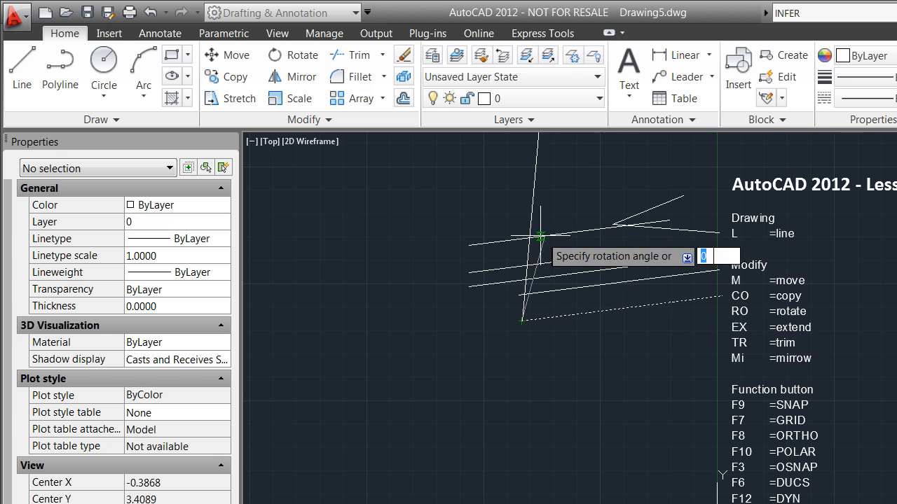
mouse_move(619, 255)
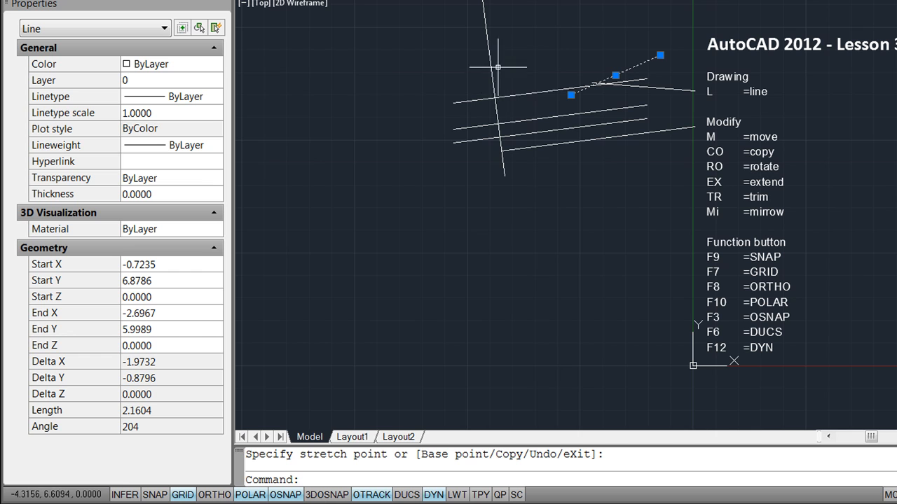
Stretch an upper line's endpoint grip to a new position and clear the selection
key(Escape)
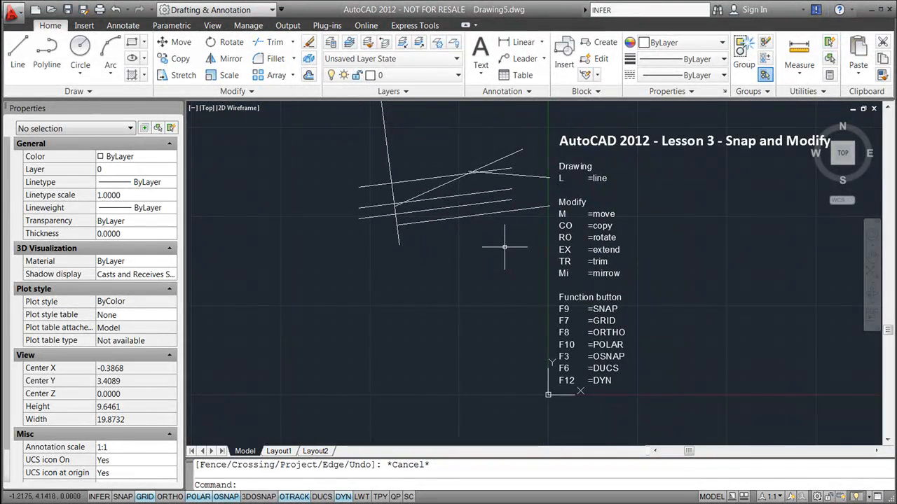
Trim two parallel line ends back to the near-vertical cutting edge
click(274, 42)
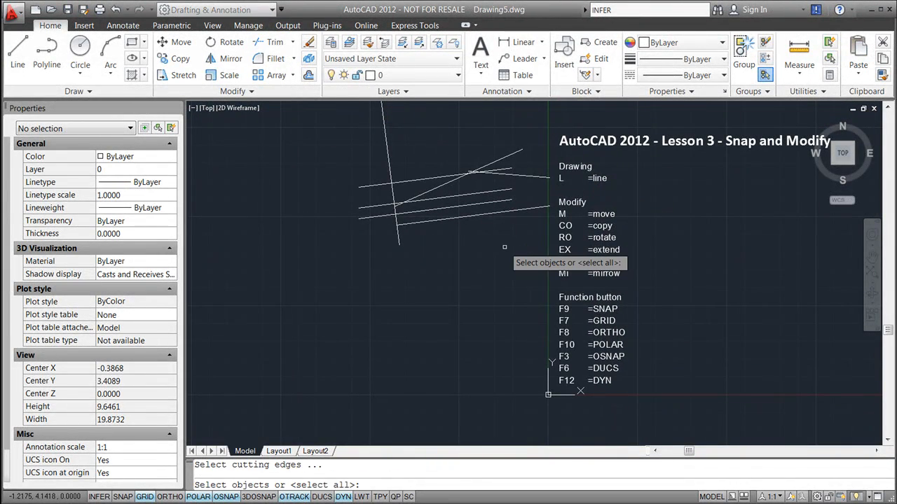
mouse_move(479, 307)
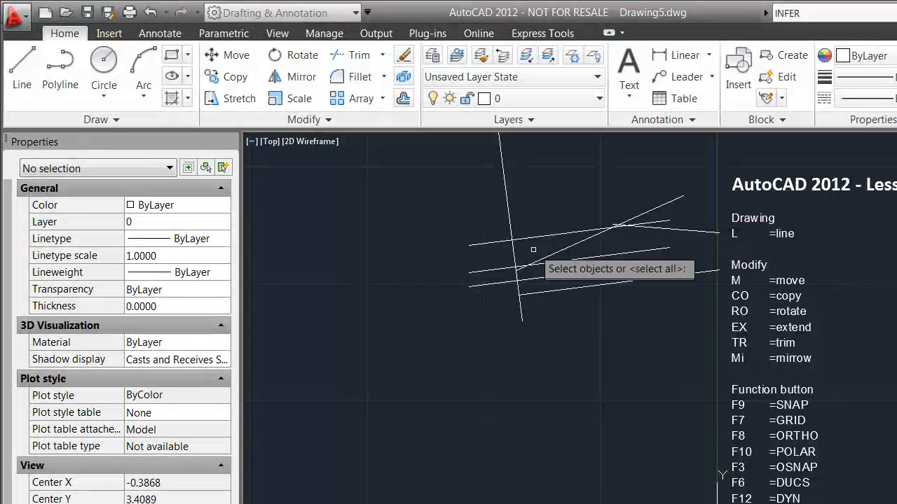
mouse_move(505, 272)
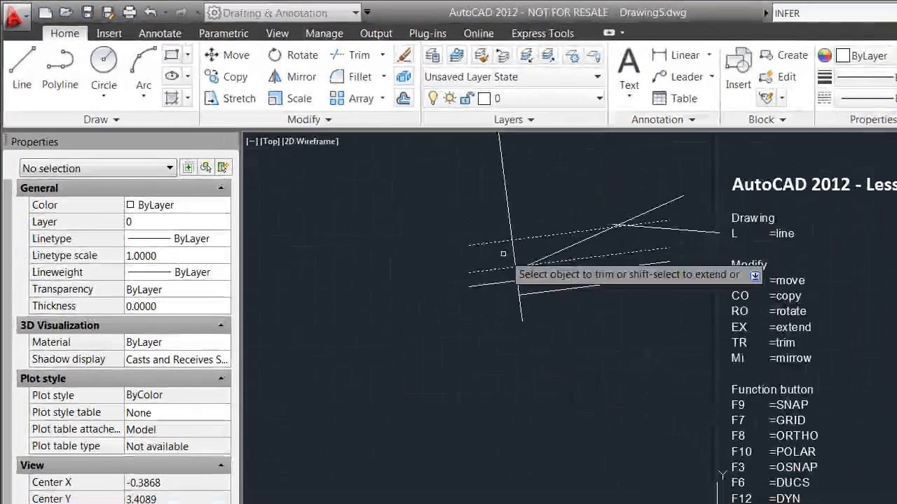
click(503, 253)
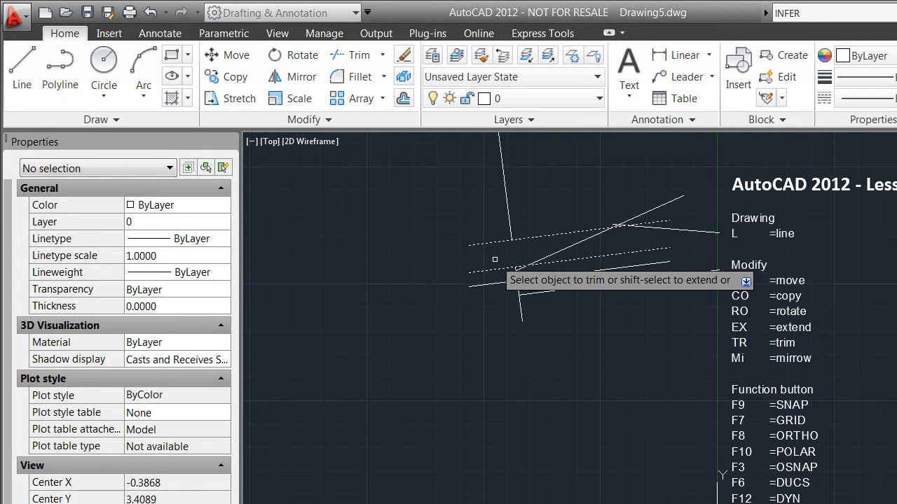
click(495, 259)
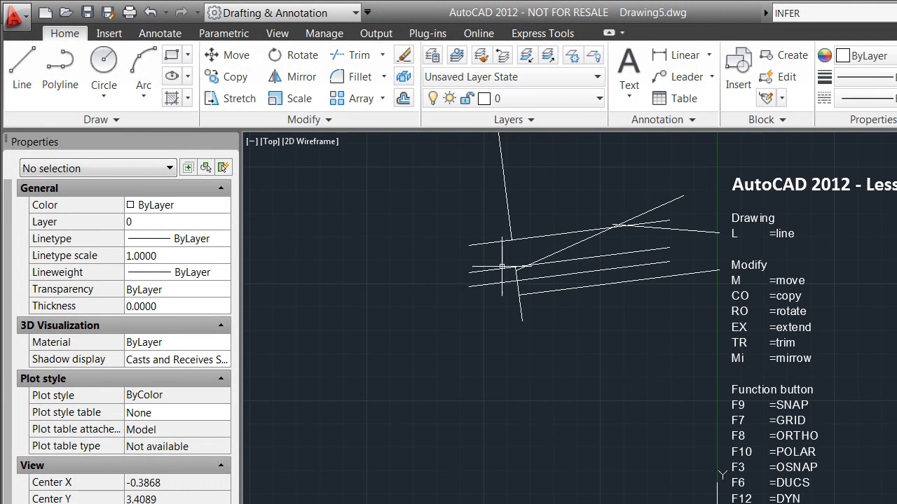
mouse_move(545, 337)
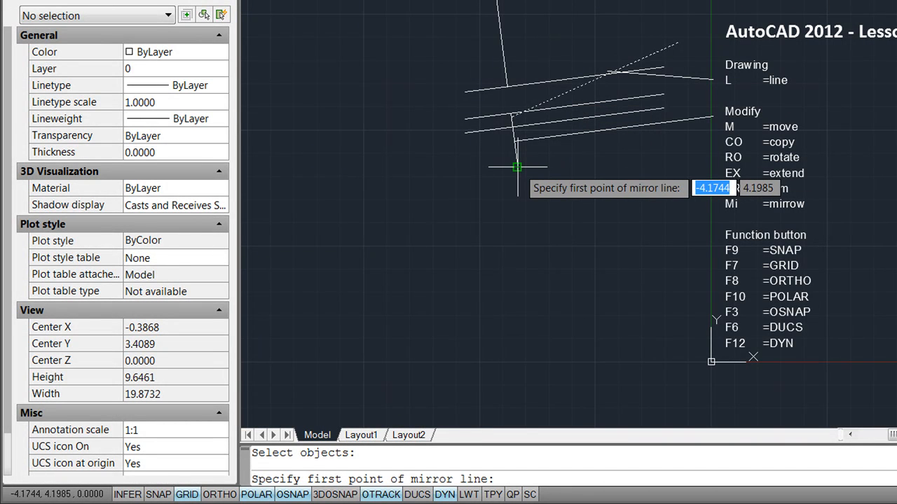
click(517, 166)
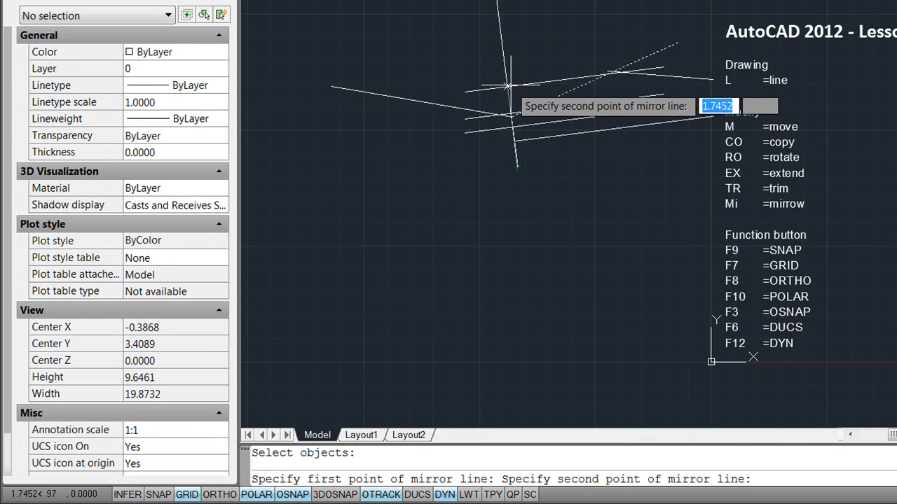
mouse_move(506, 87)
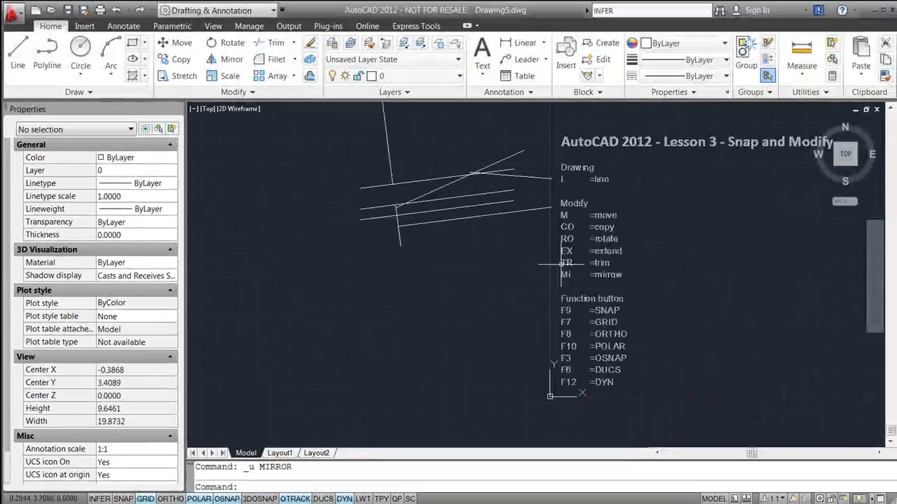
mouse_move(533, 406)
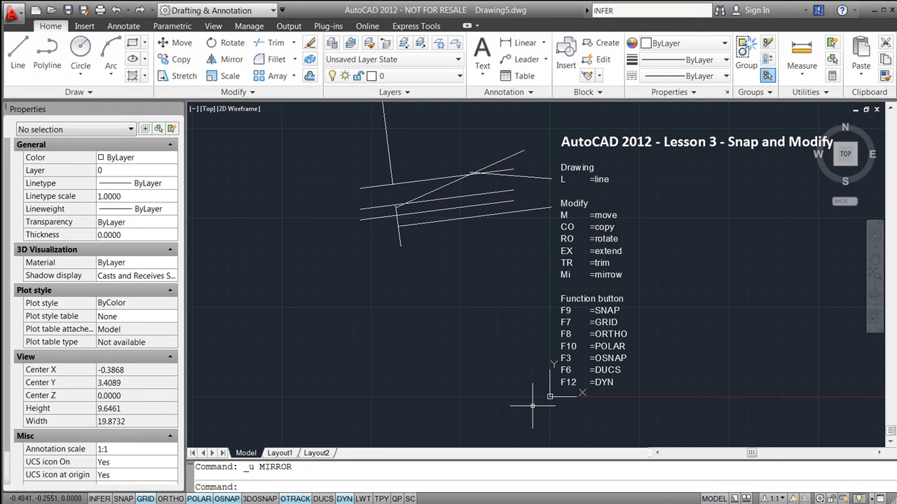
mouse_move(524, 324)
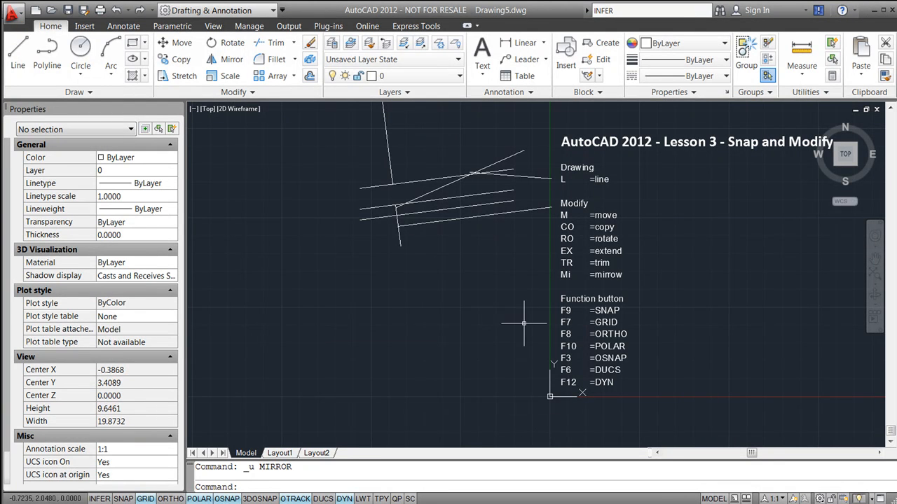
mouse_move(564, 392)
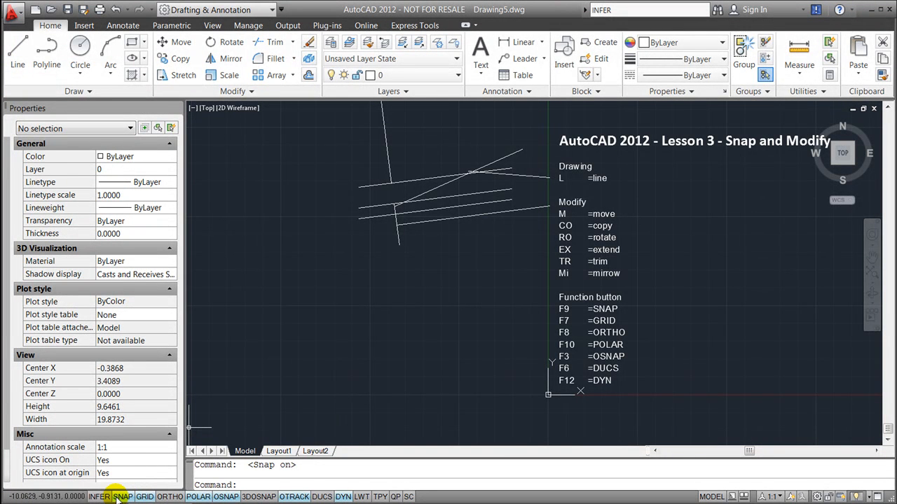
Bring up the SNAP status-bar button's right-click options with snap turned on
right_click(122, 496)
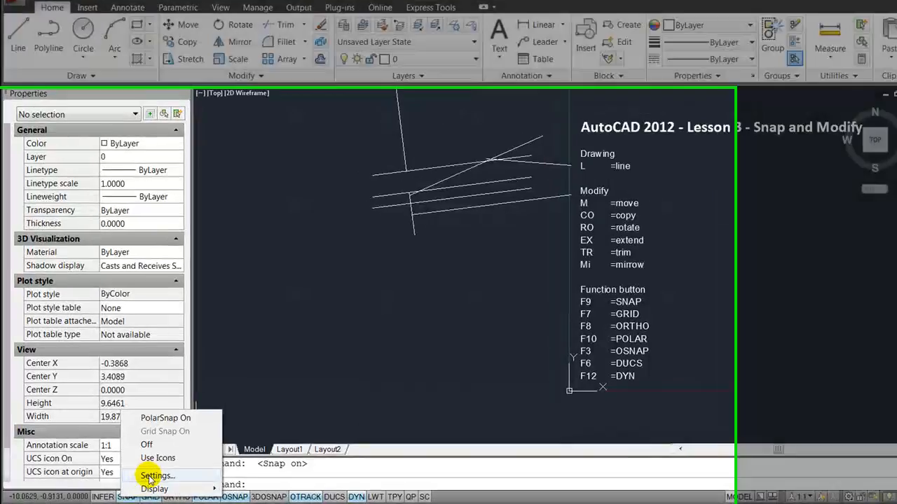
Show the Drafting Settings Snap and Grid tab with 0.5000 snap spacing
click(157, 477)
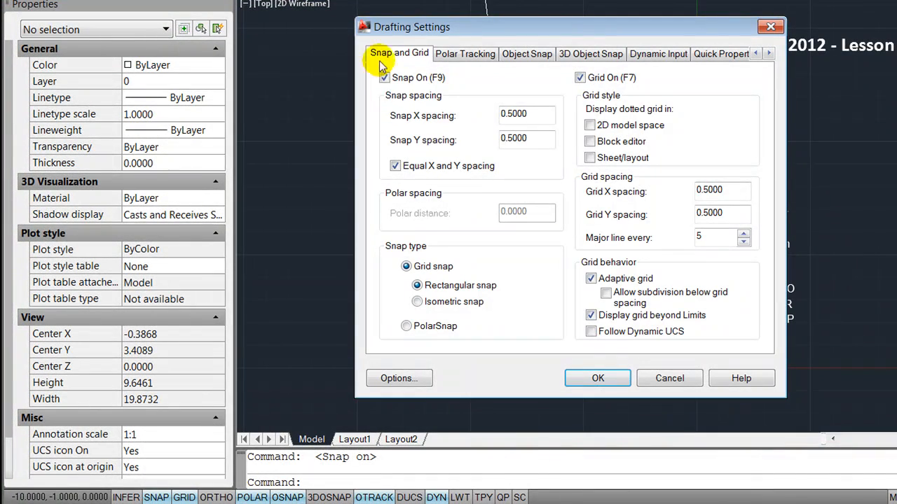
mouse_move(608, 157)
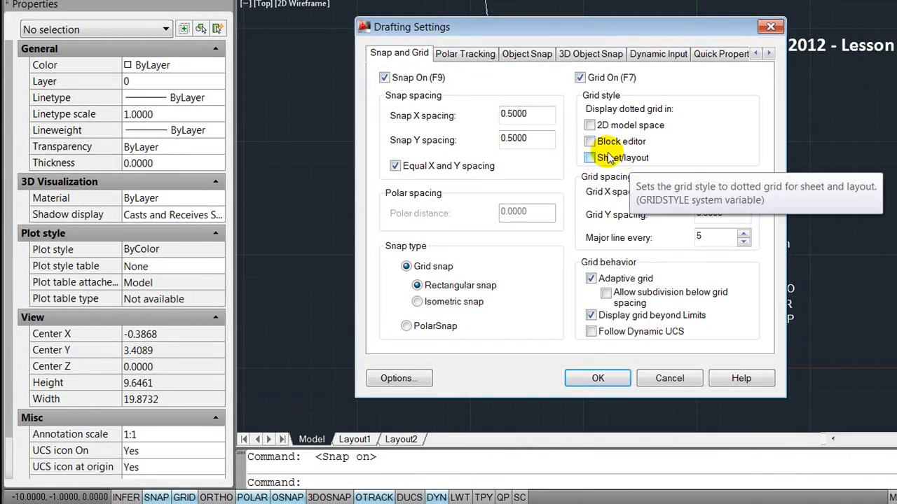
click(527, 115)
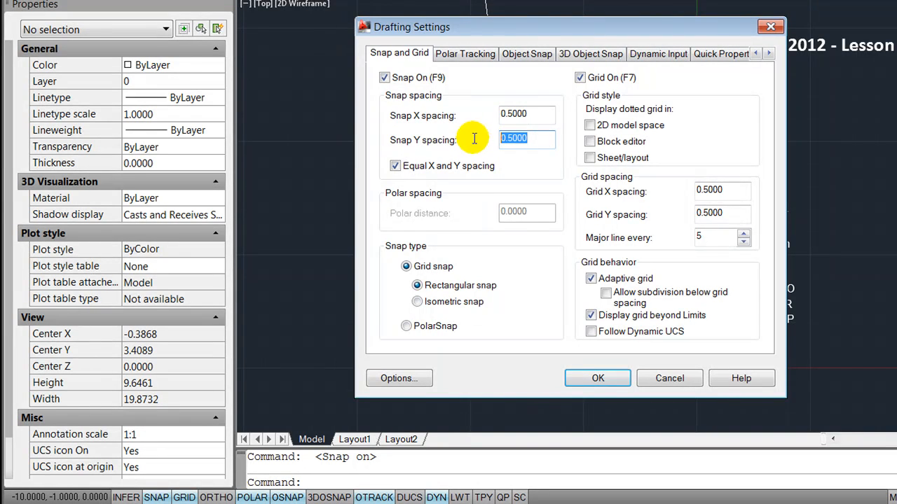
mouse_move(475, 143)
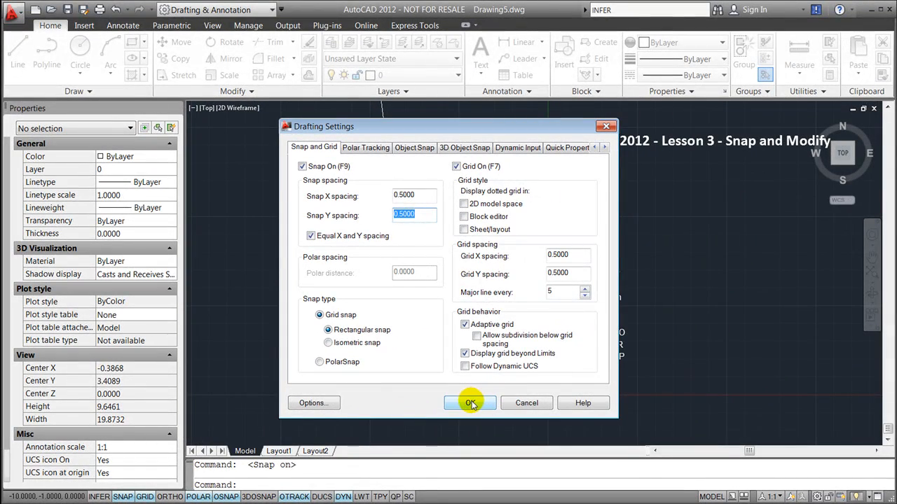
Accept the snap and grid settings to start drawing snapped line segments
click(470, 404)
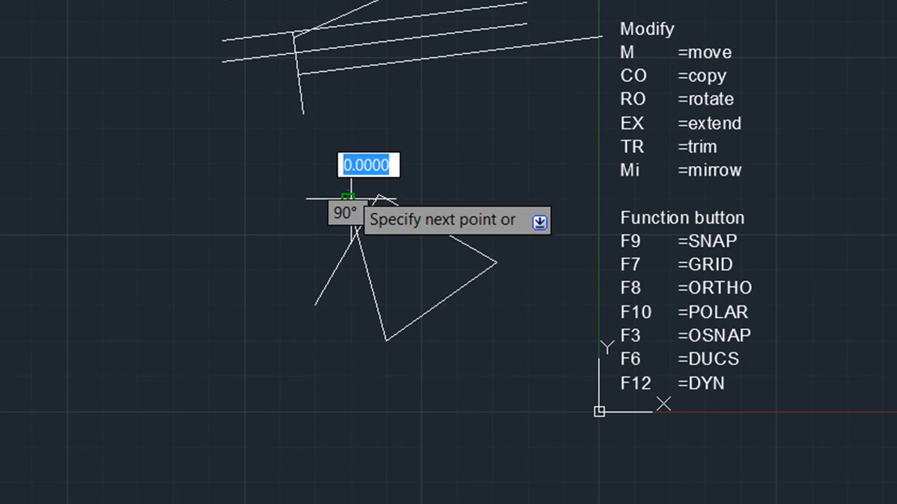
mouse_move(600, 236)
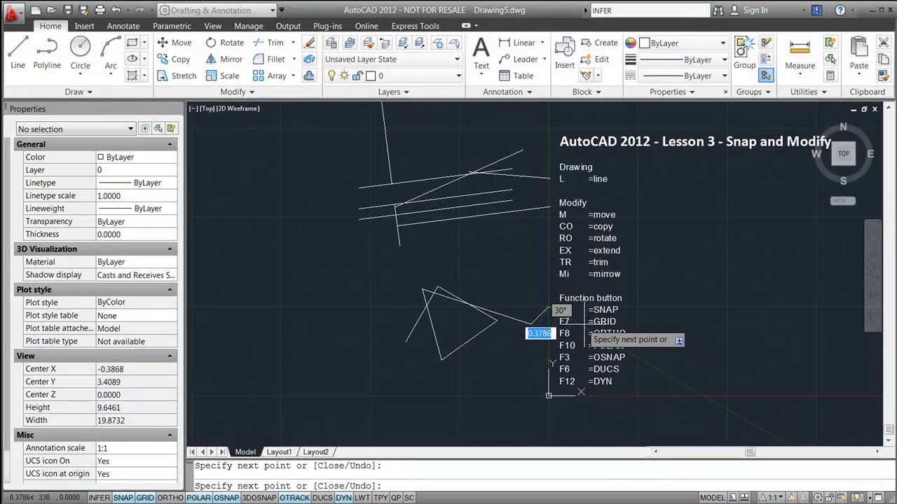
Finish the snapped line chain, leave the grid hidden, and switch ORTHO on
click(124, 497)
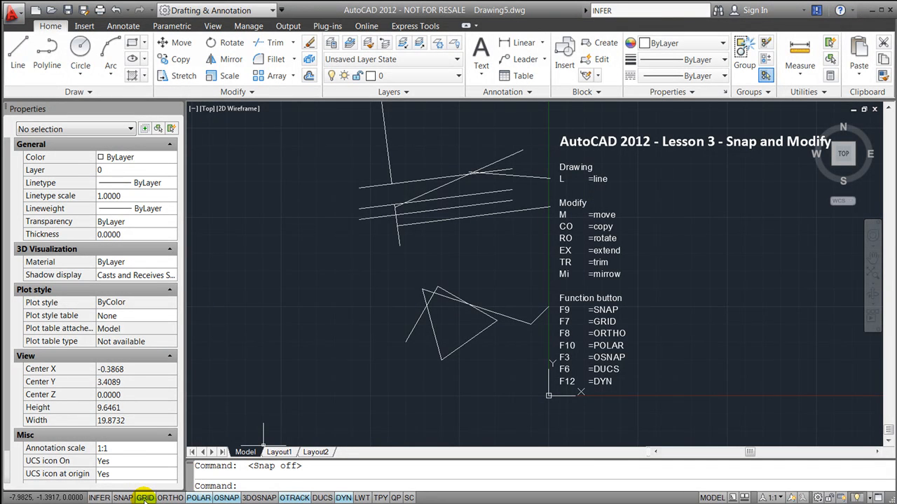
click(145, 497)
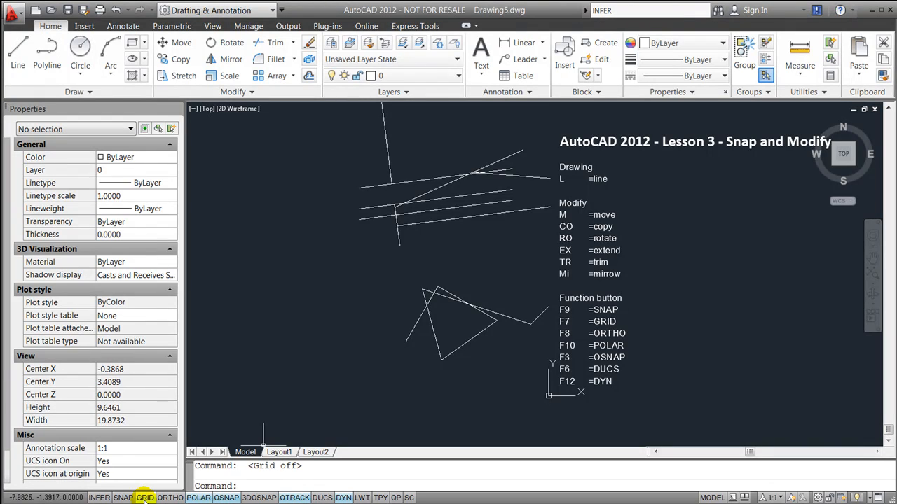
click(145, 498)
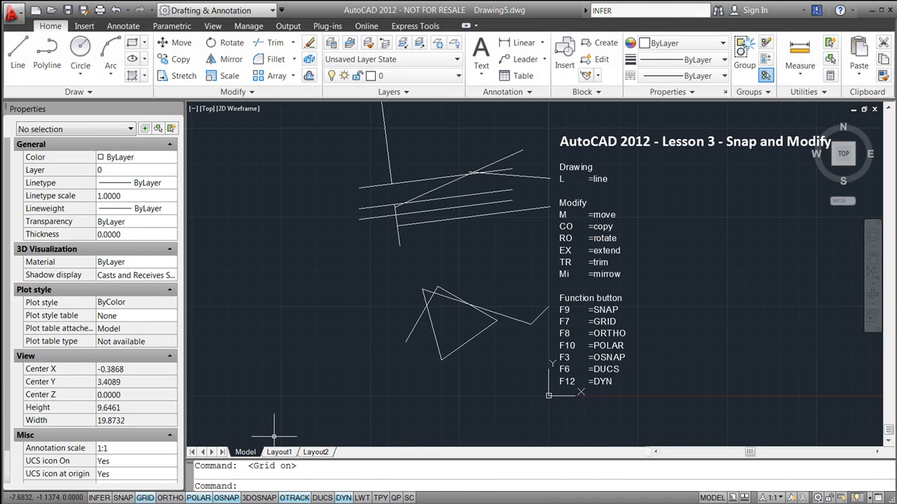
mouse_move(258, 404)
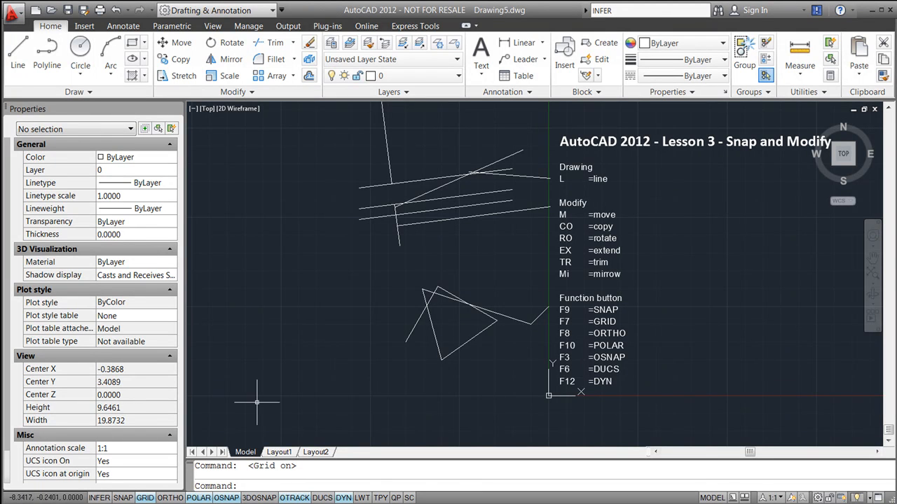
click(145, 497)
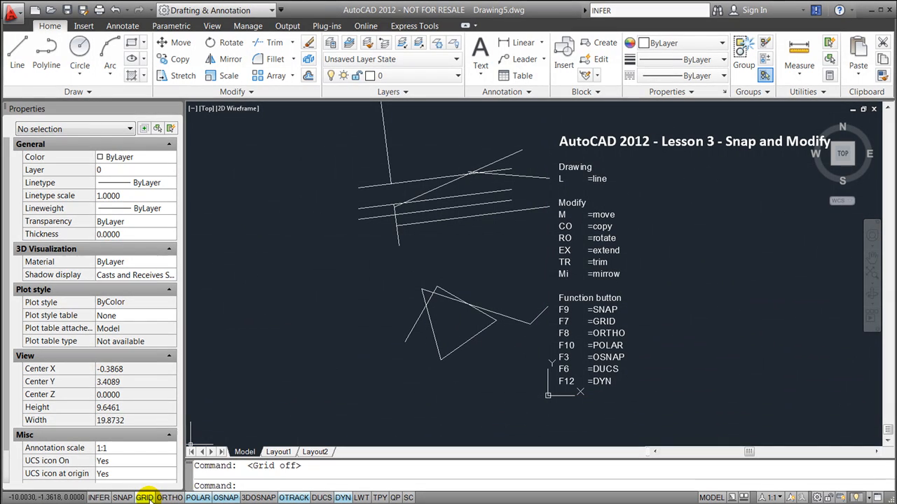
click(169, 496)
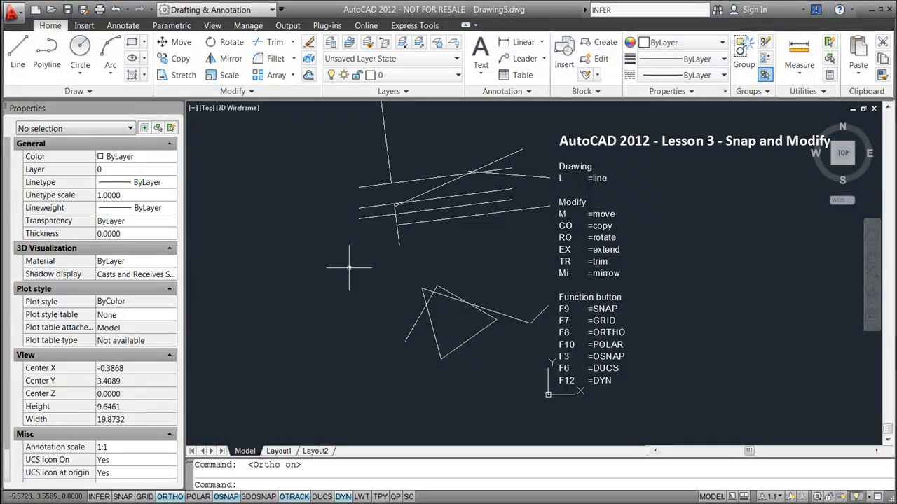
Draw a horizontal/vertical line shape with LINE, then switch ORTHO off
click(17, 53)
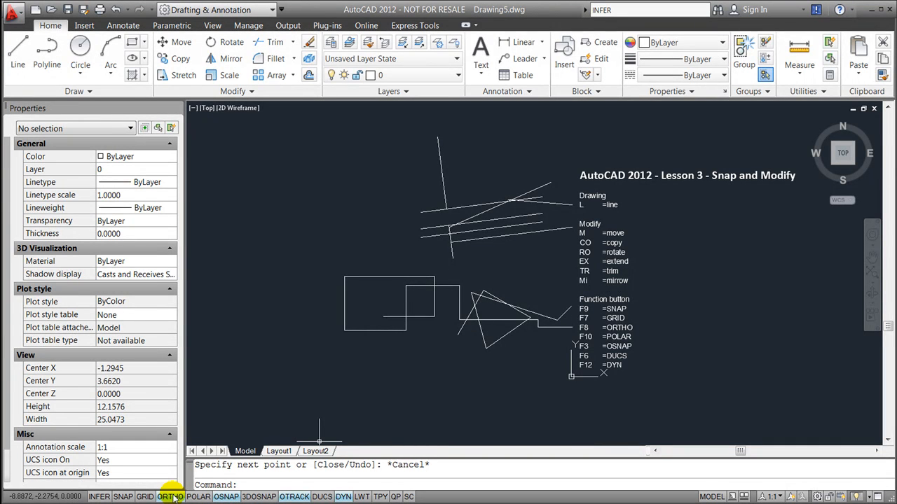
click(170, 496)
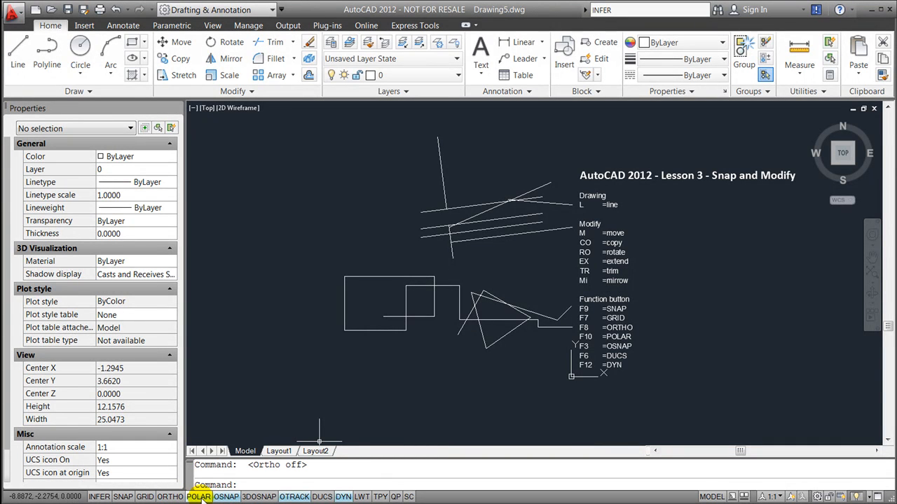
Enable polar tracking in Drafting Settings with a chosen increment angle and apply it
right_click(199, 496)
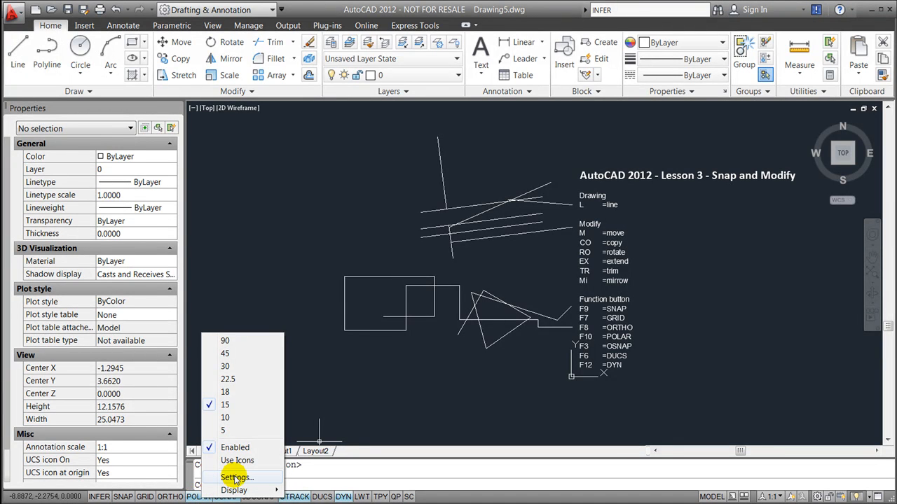
click(236, 476)
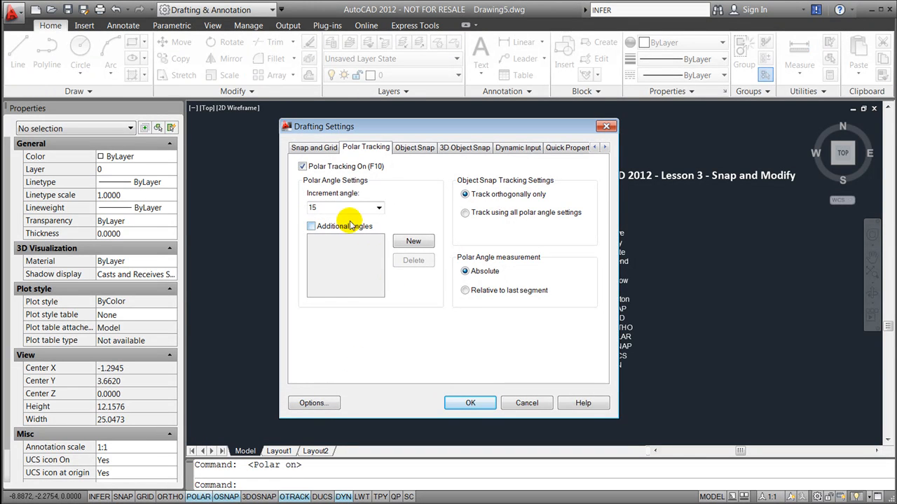
click(378, 208)
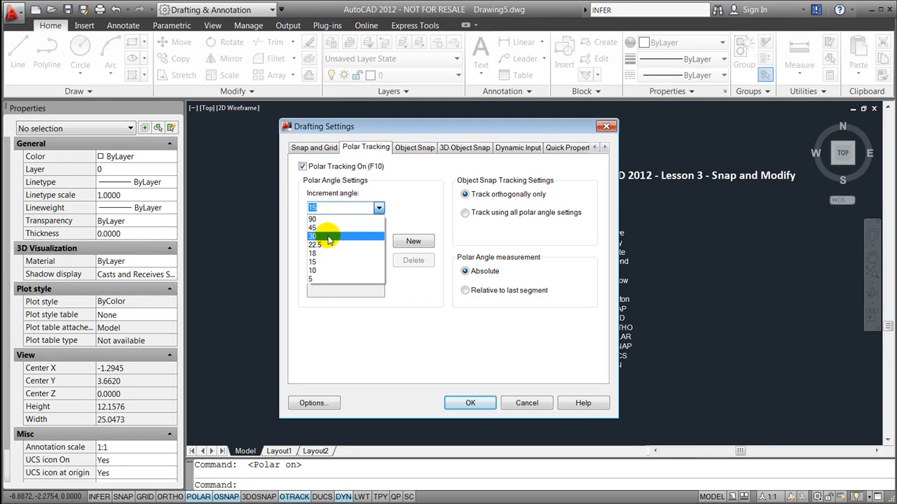
click(326, 235)
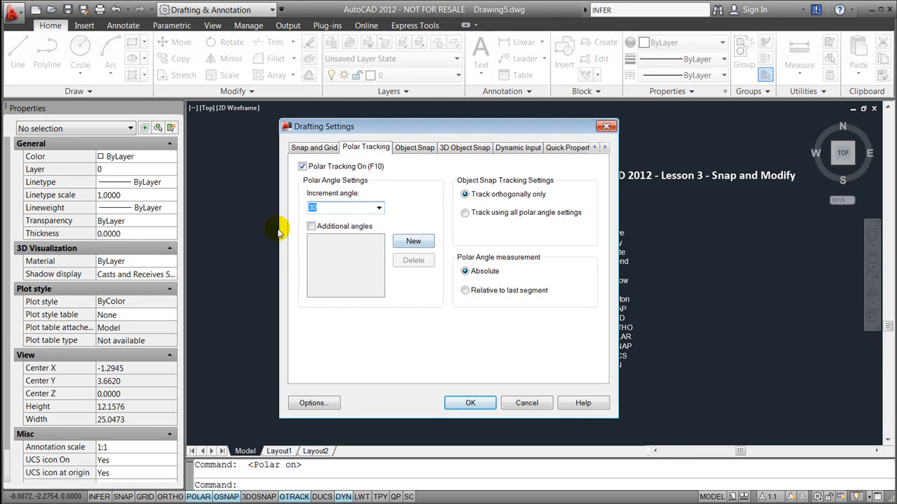
mouse_move(358, 286)
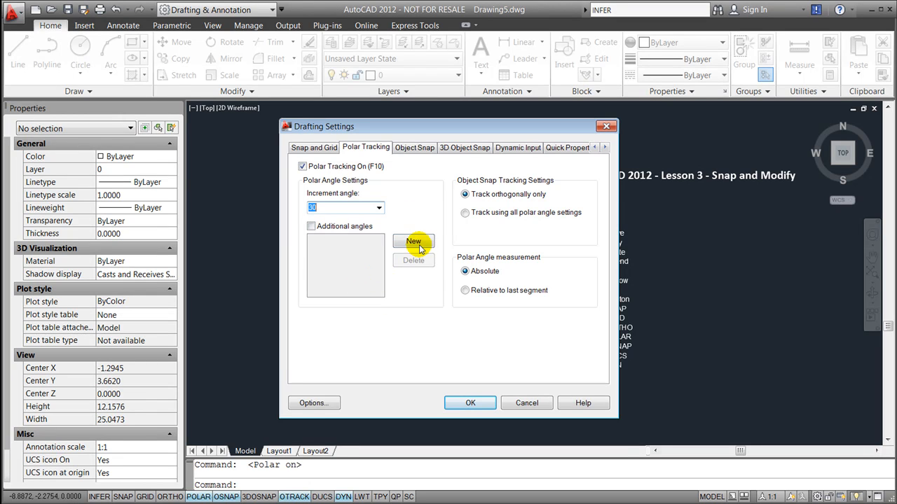
click(470, 404)
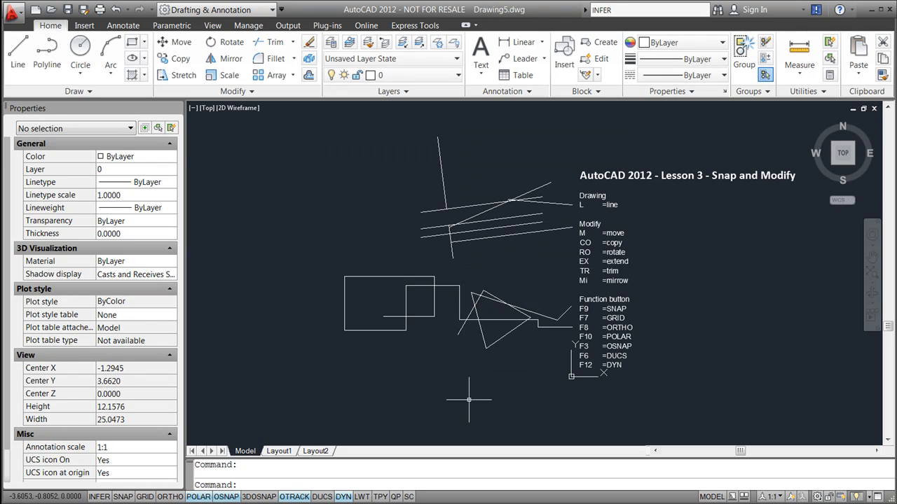
Draw a zigzag of LINE segments along polar angle guides, then switch POLAR off
click(17, 50)
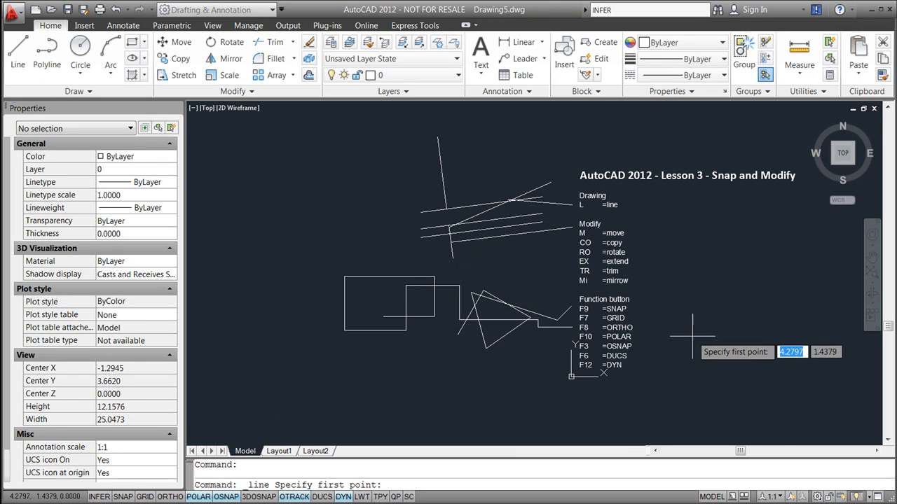
click(689, 315)
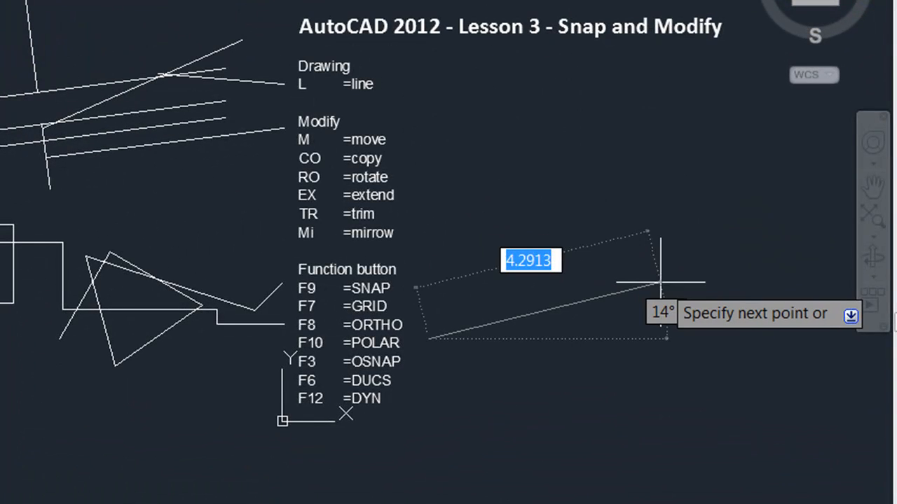
mouse_move(638, 217)
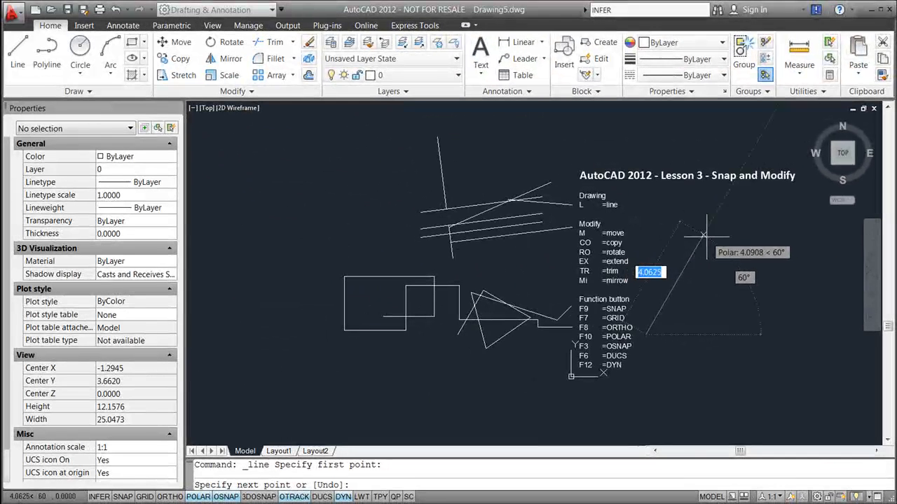
mouse_move(703, 236)
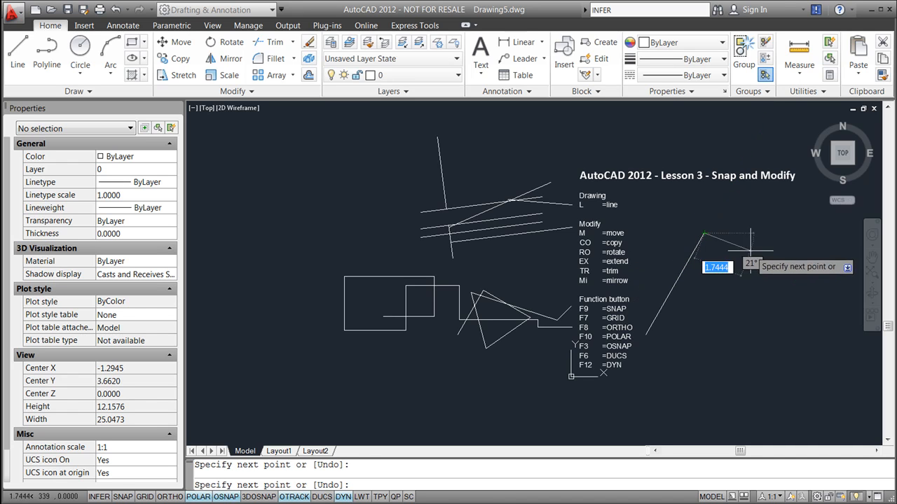
mouse_move(754, 269)
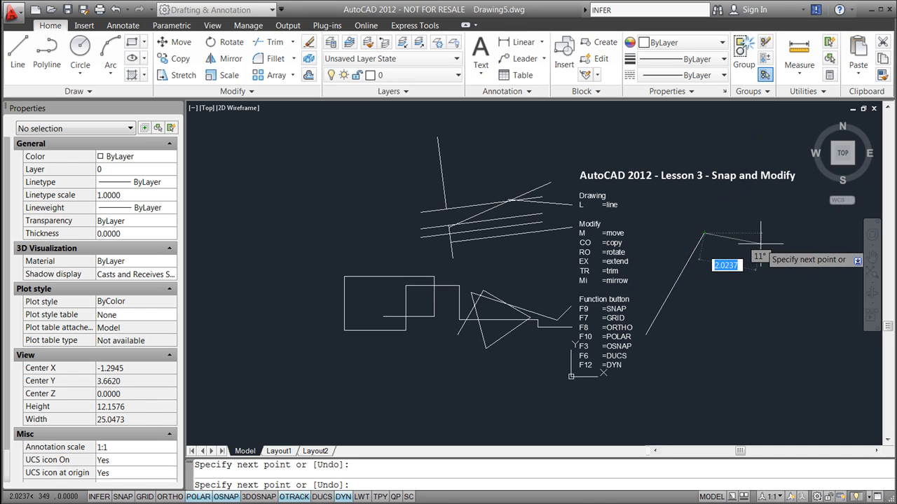
mouse_move(778, 277)
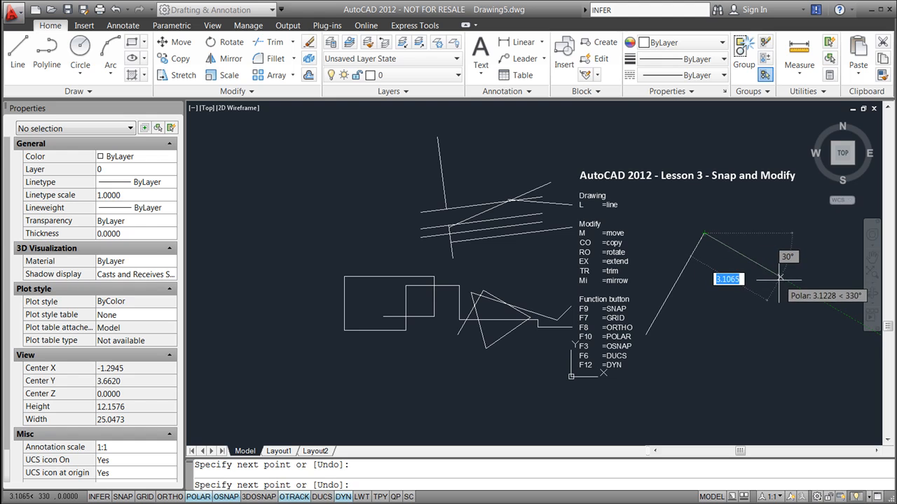
click(782, 287)
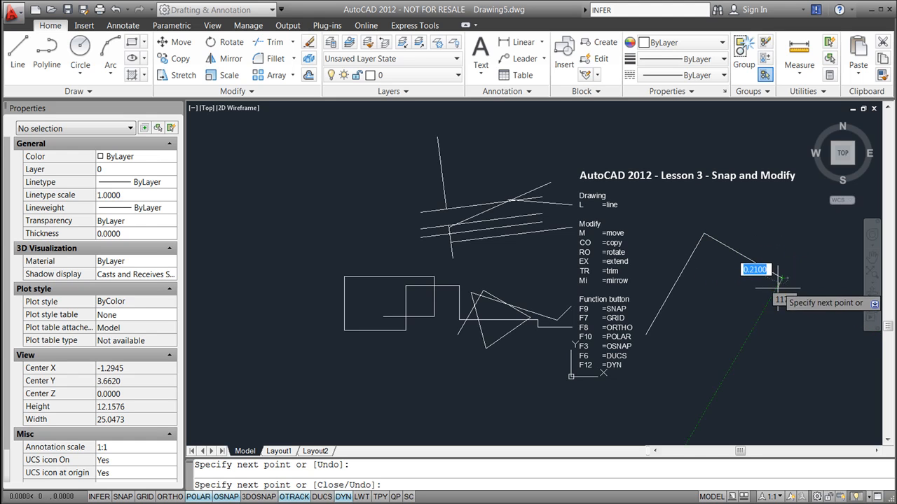
mouse_move(810, 325)
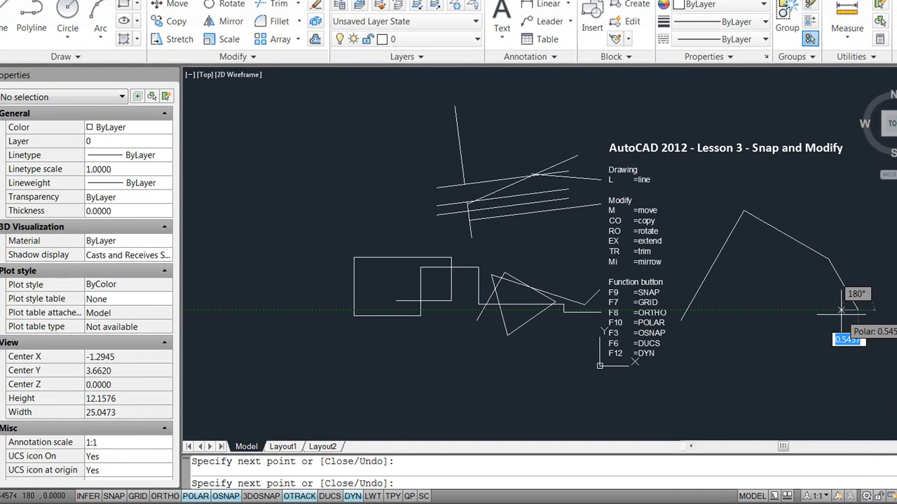
key(Escape)
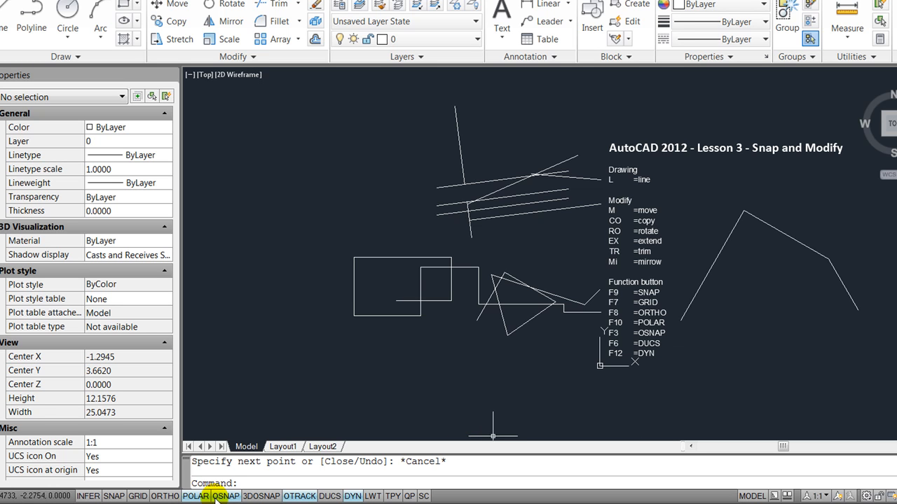
click(196, 496)
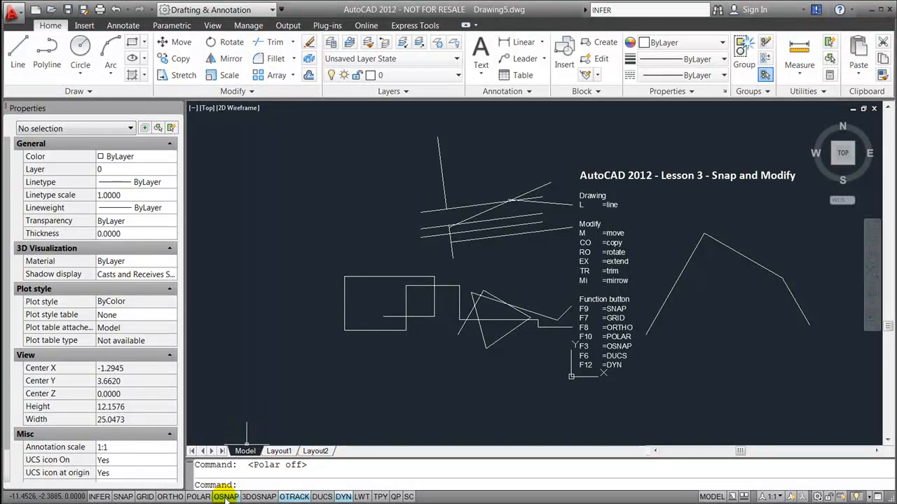
right_click(226, 496)
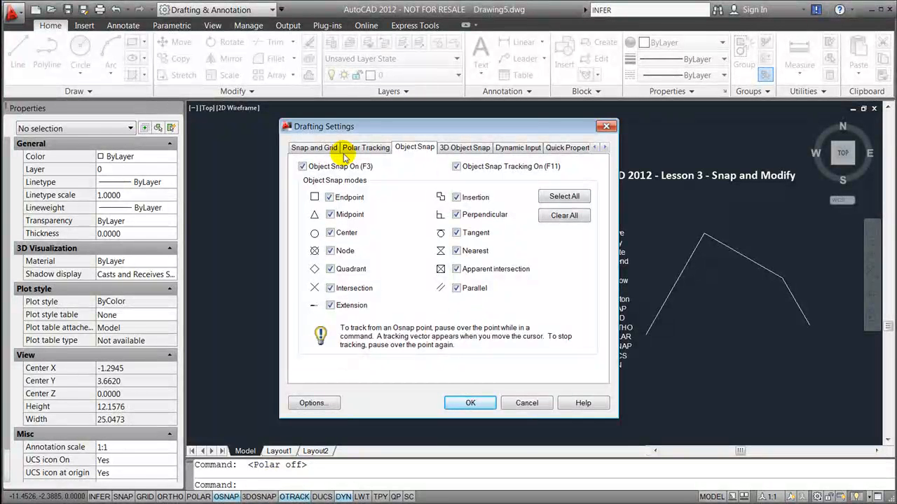
mouse_move(488, 199)
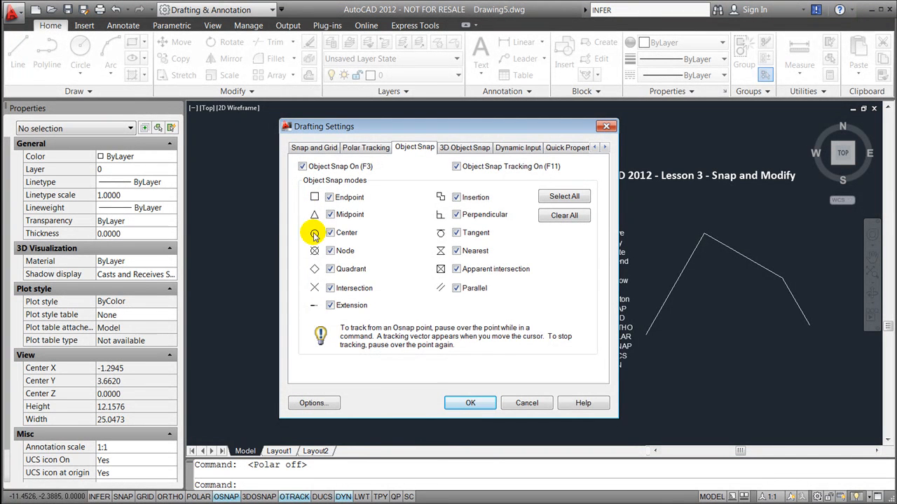
mouse_move(314, 196)
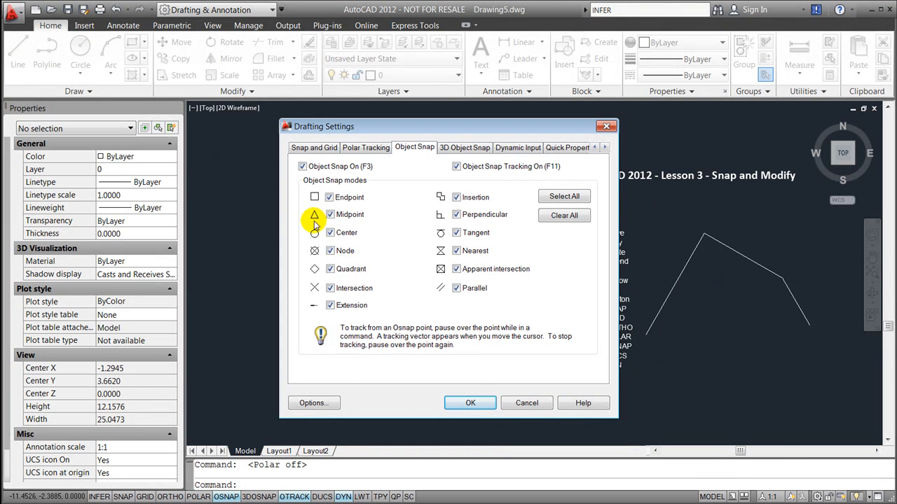
mouse_move(322, 233)
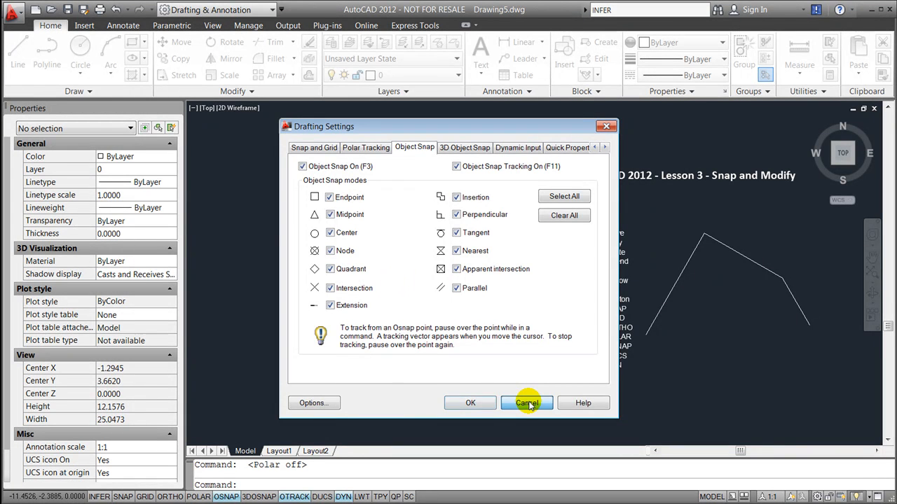
click(527, 404)
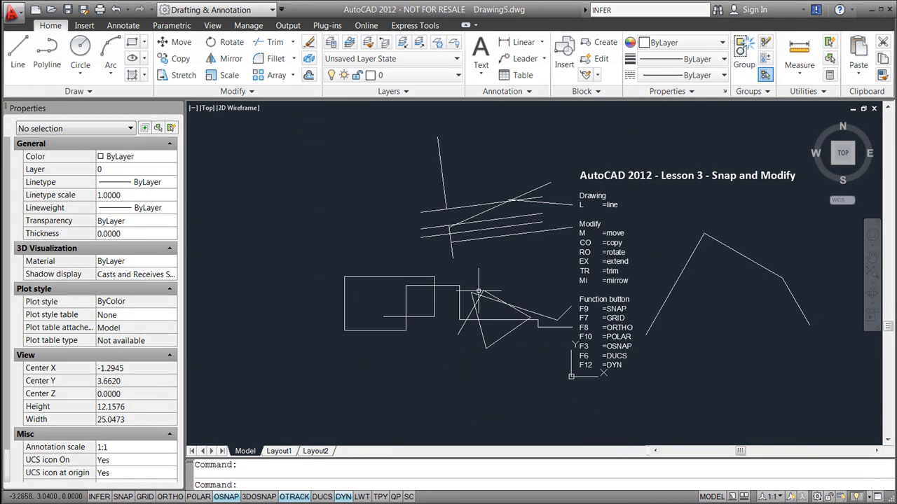
mouse_move(463, 115)
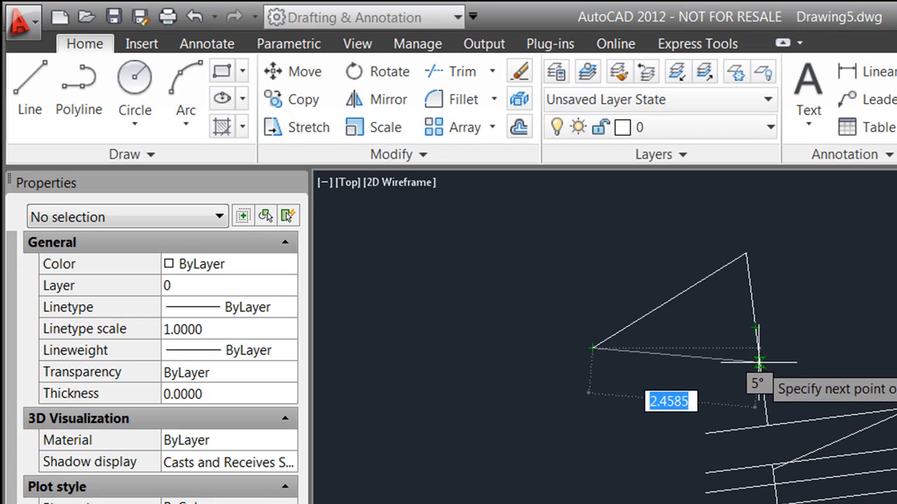
mouse_move(756, 344)
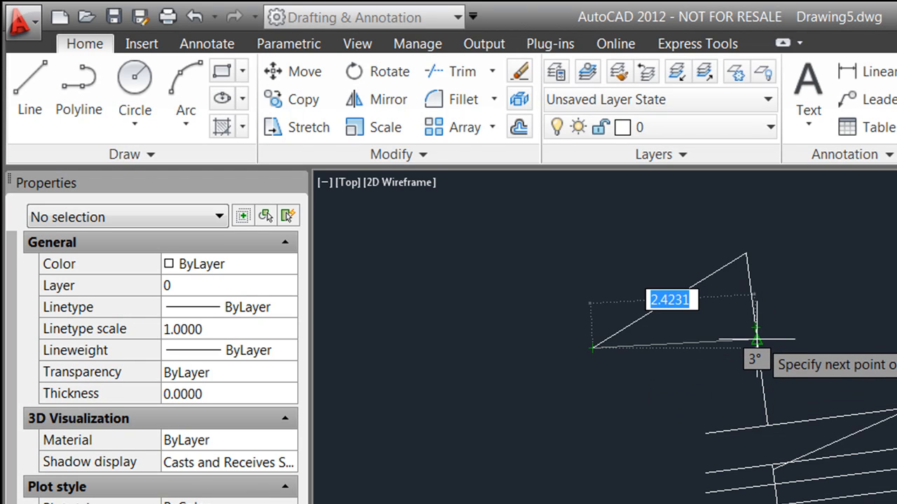
mouse_move(822, 259)
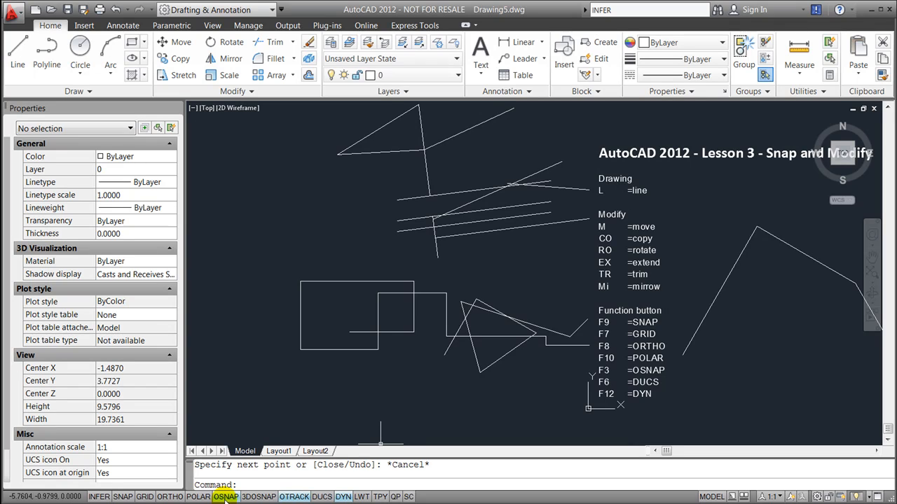
mouse_move(460, 456)
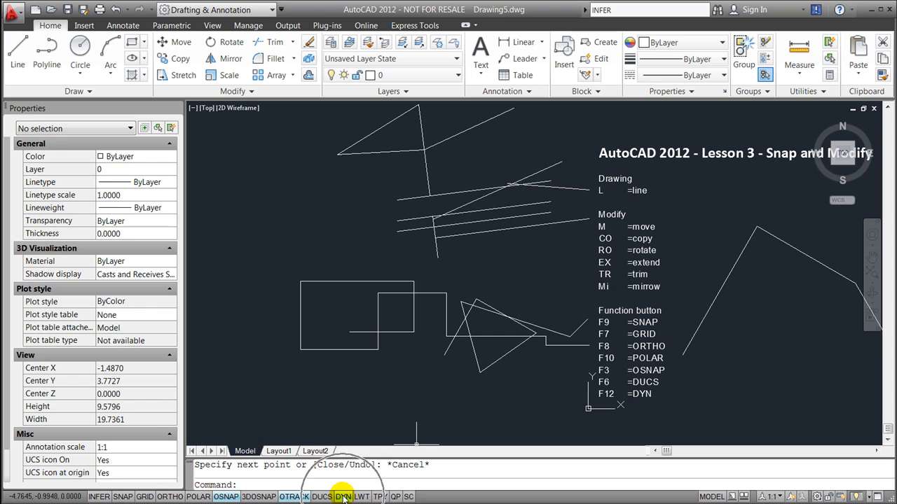
click(295, 496)
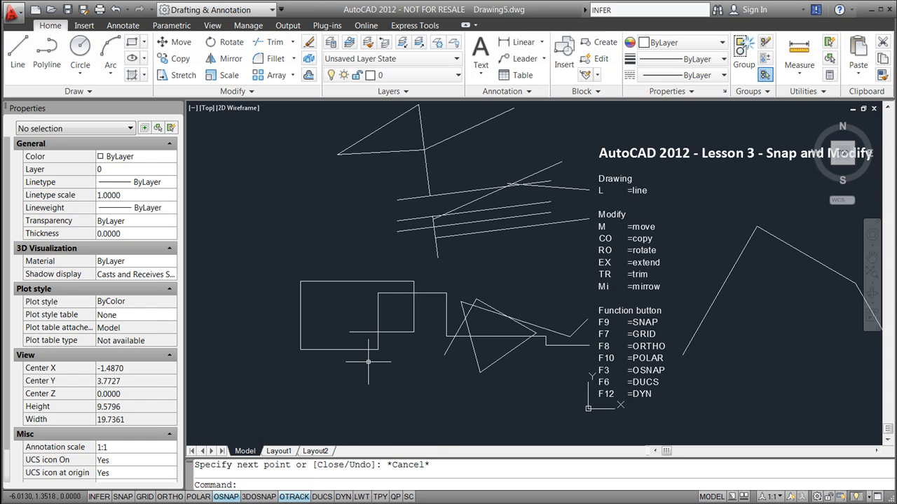
mouse_move(308, 353)
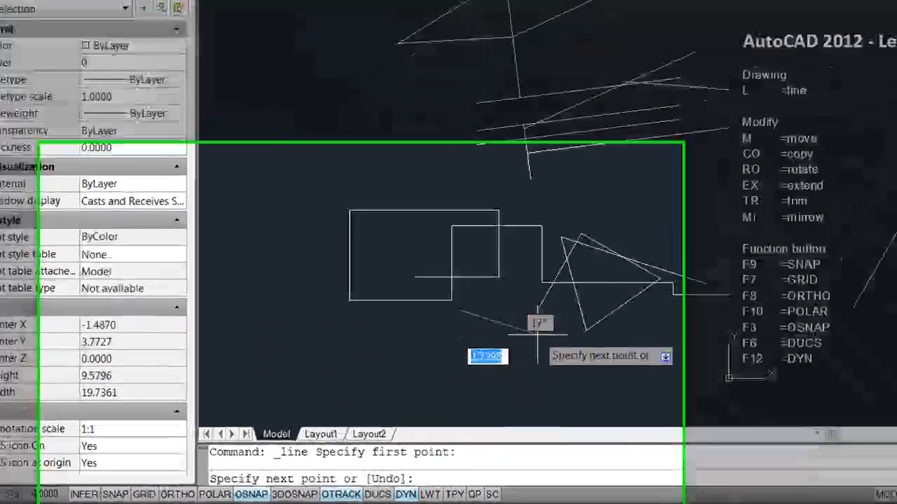
key(Escape)
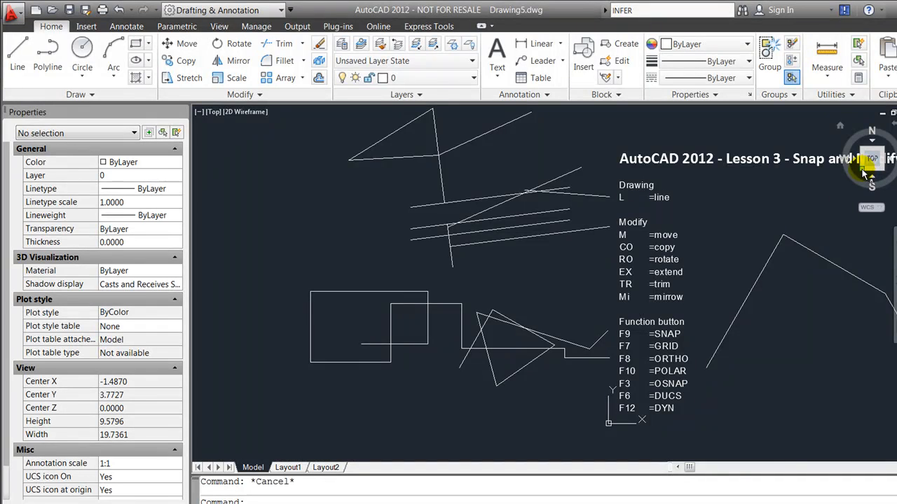
Switch the view to SW Isometric from the ViewCube corner
click(866, 165)
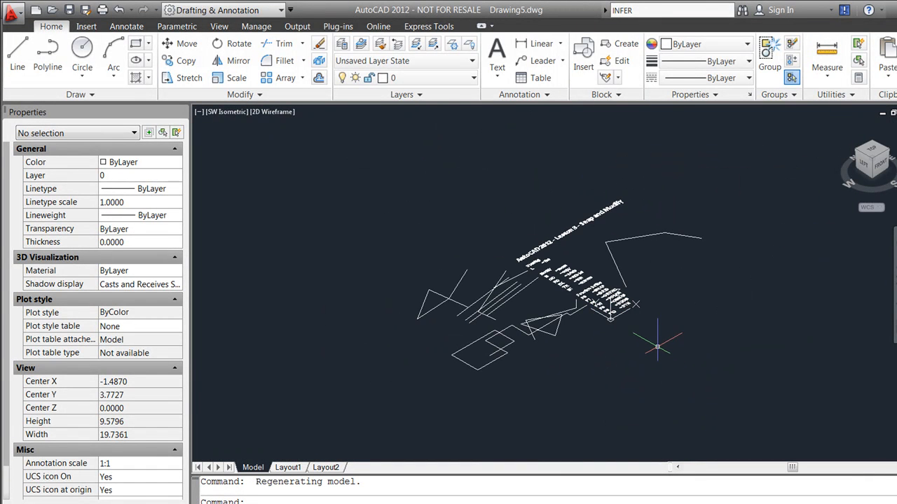
mouse_move(596, 363)
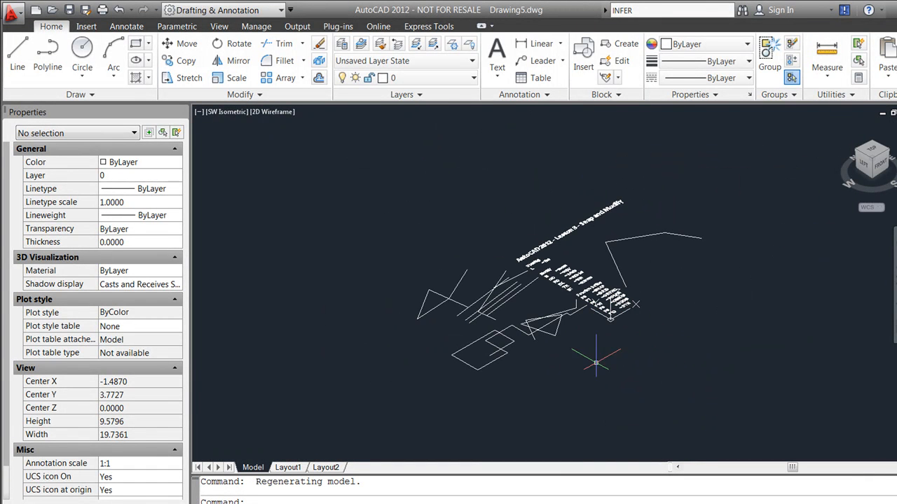